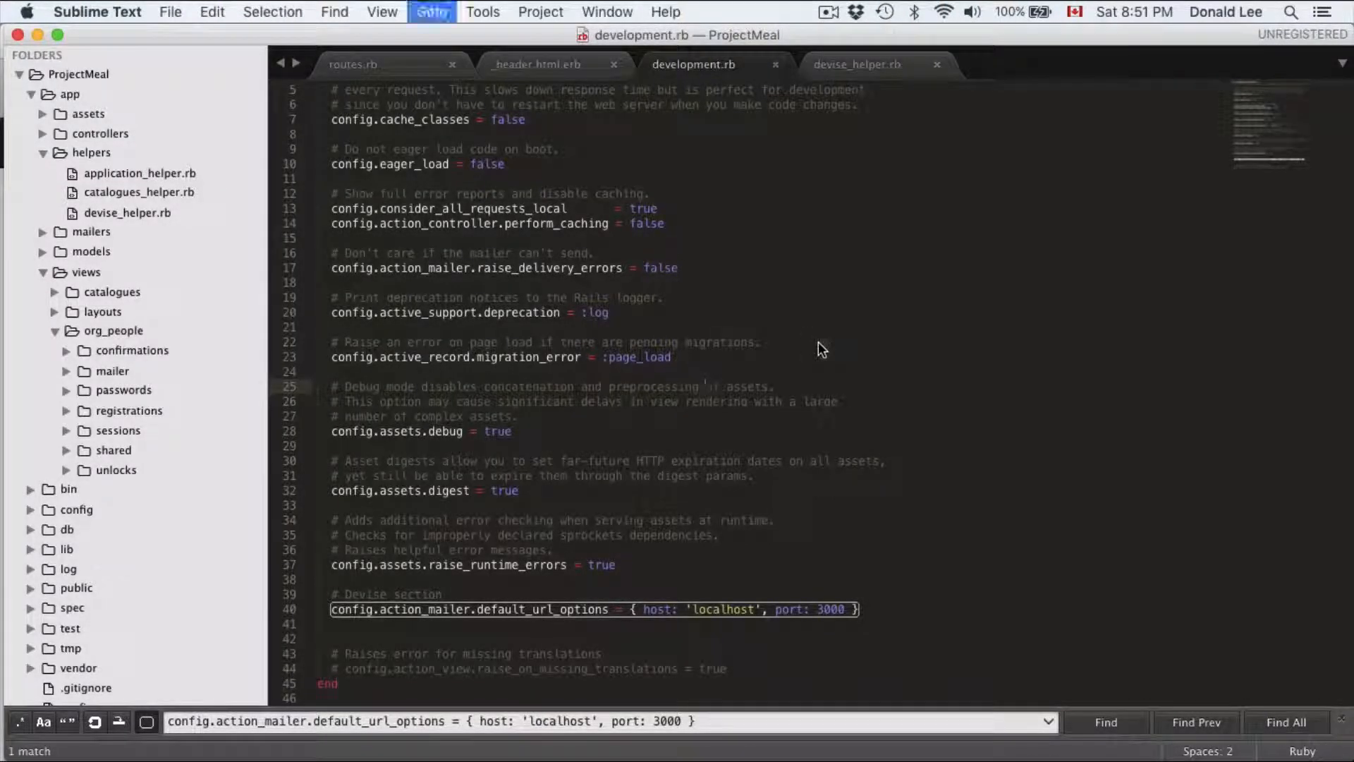
# Open devise.en.yml and scroll through its confirmation, password, registration and session messages.
pyautogui.click(431, 11)
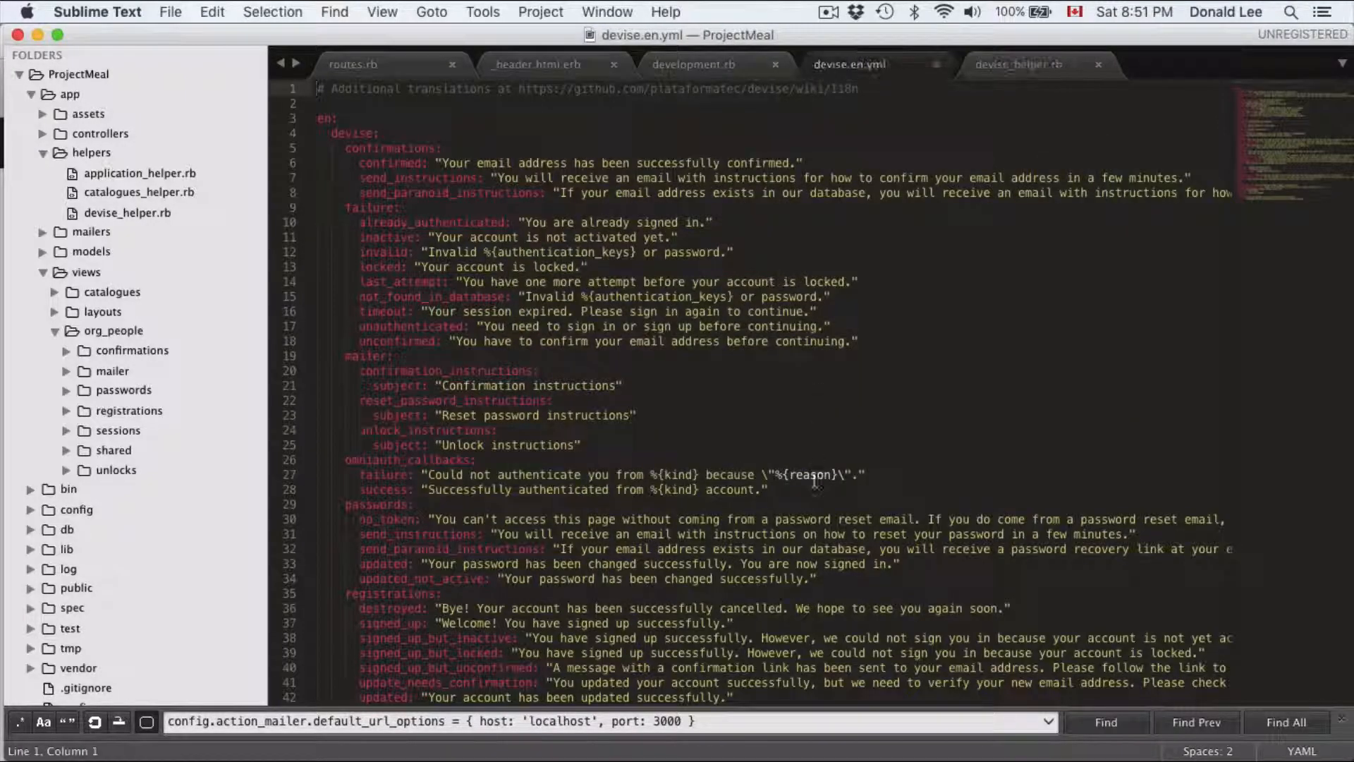
pyautogui.scroll(-3)
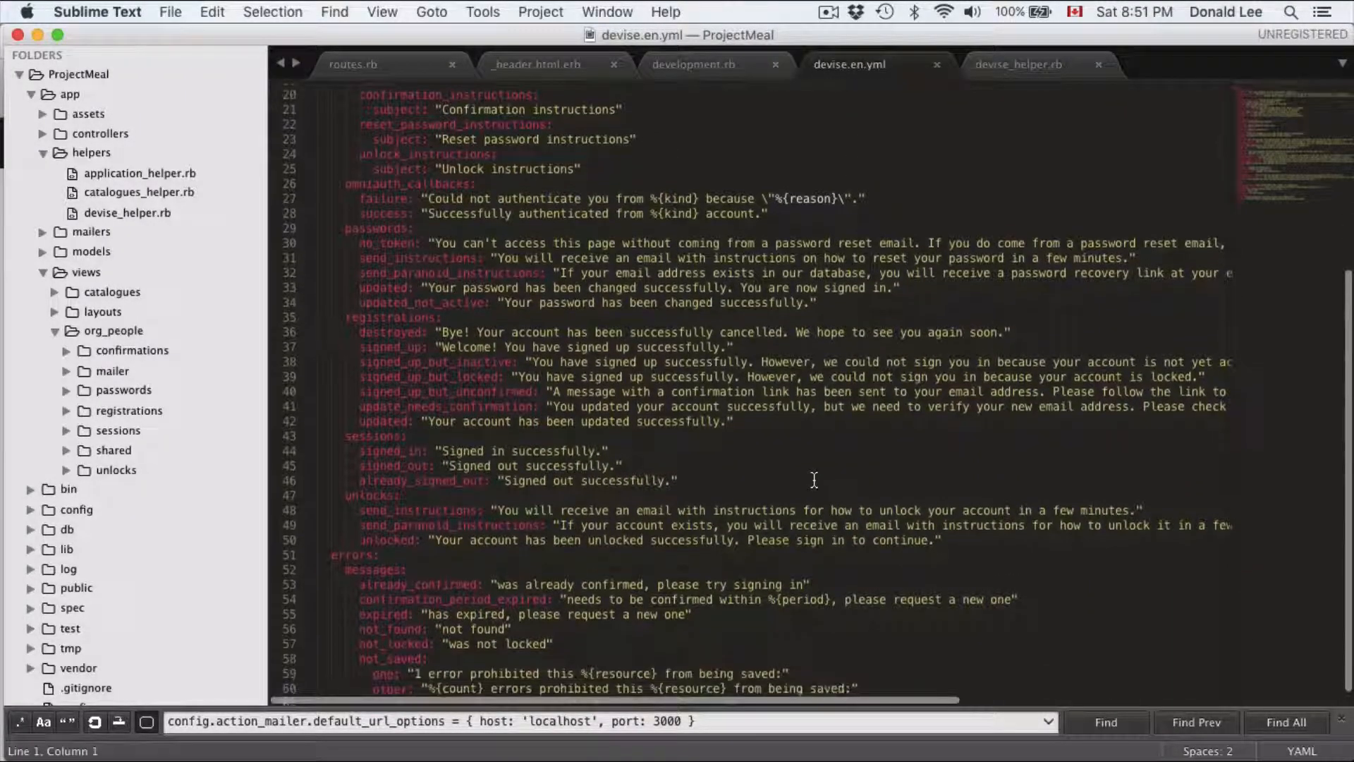
pyautogui.scroll(3)
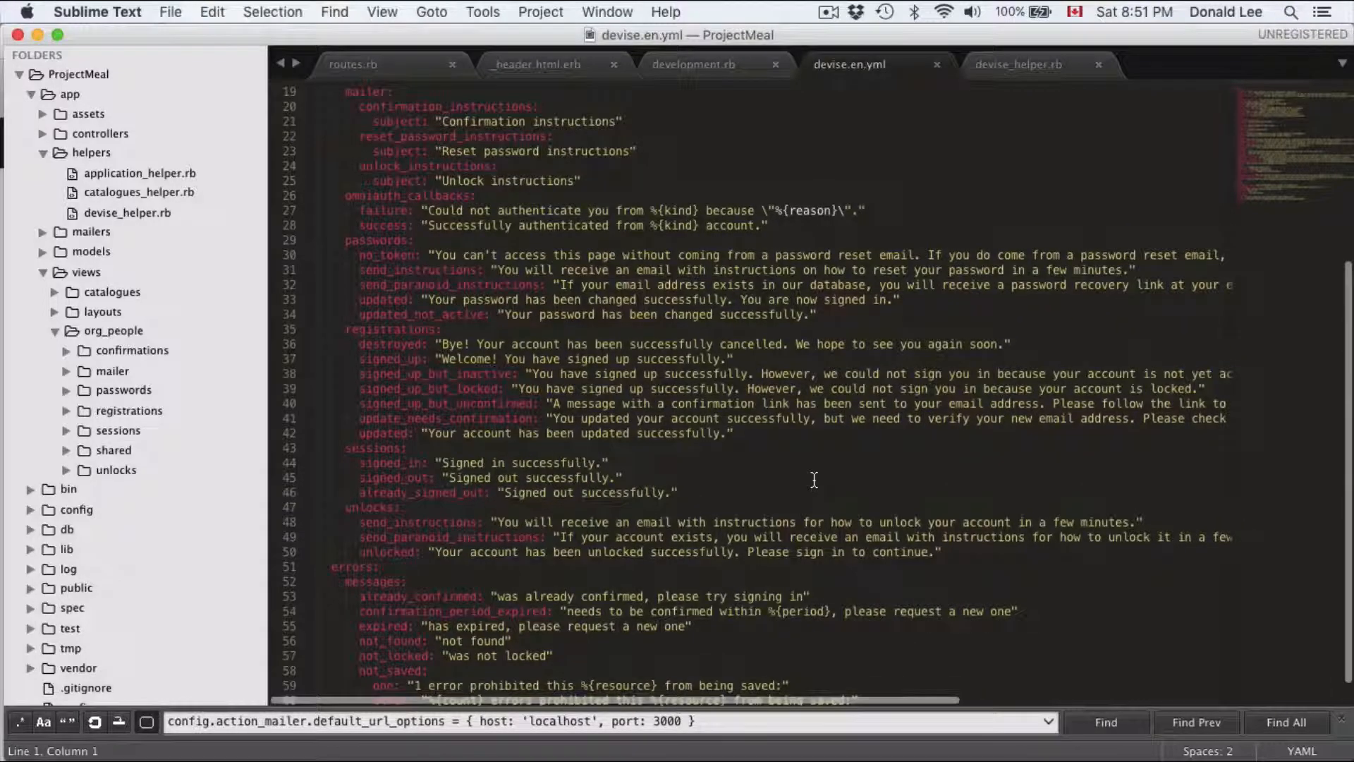
pyautogui.scroll(3)
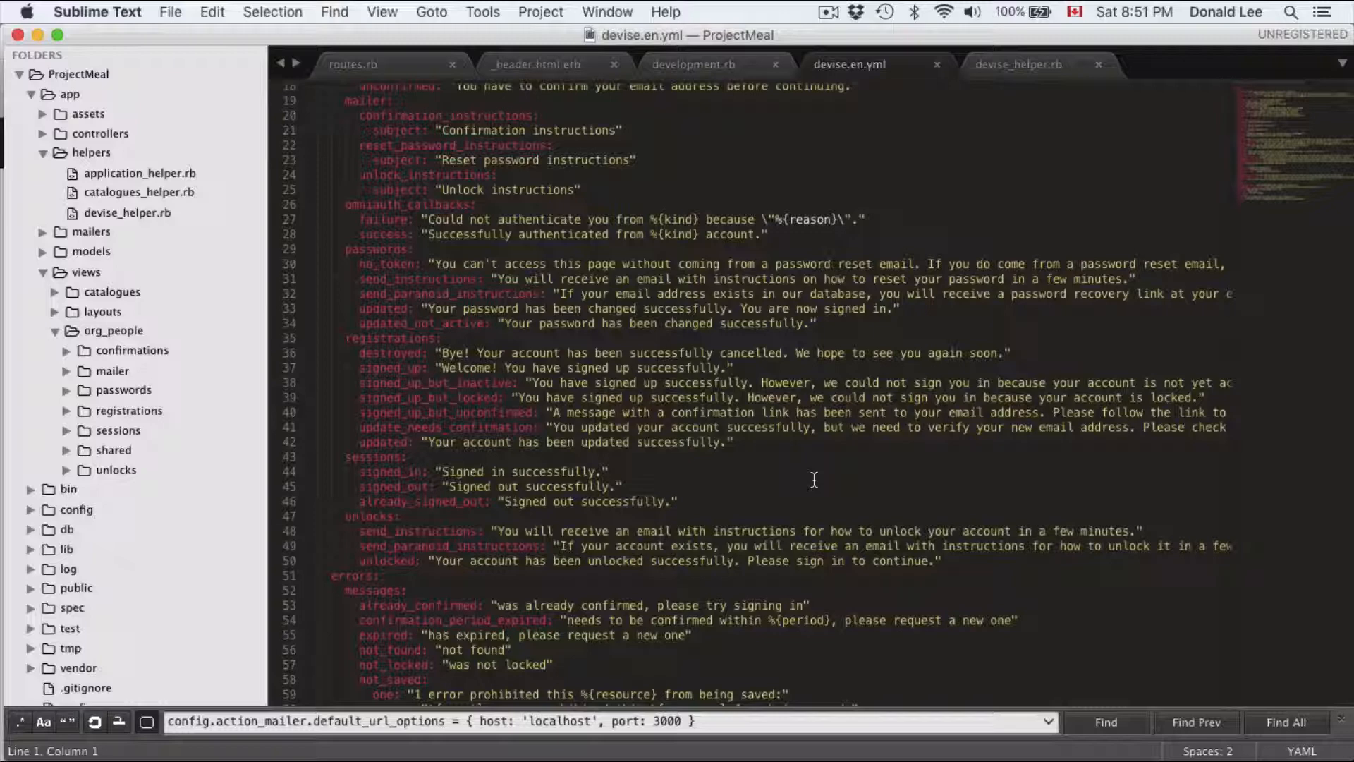
pyautogui.scroll(3)
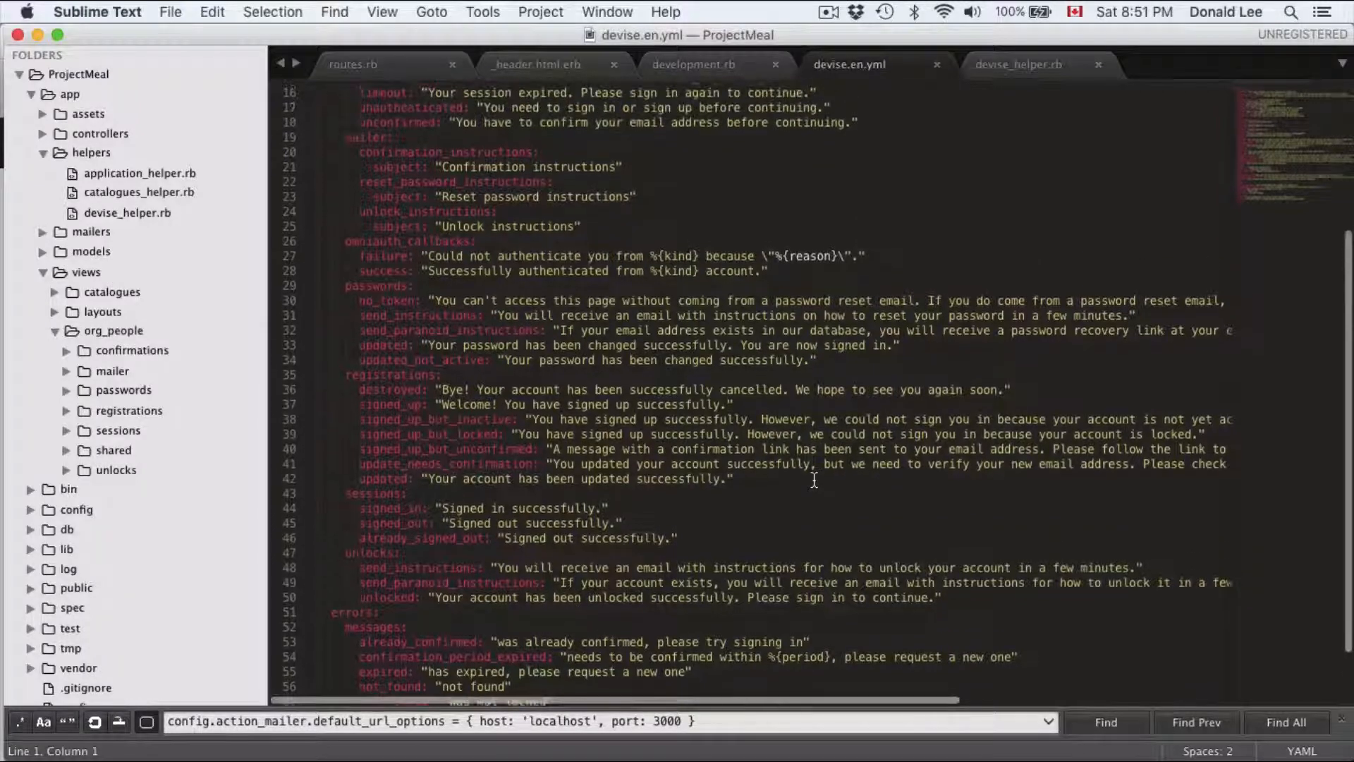
pyautogui.scroll(3)
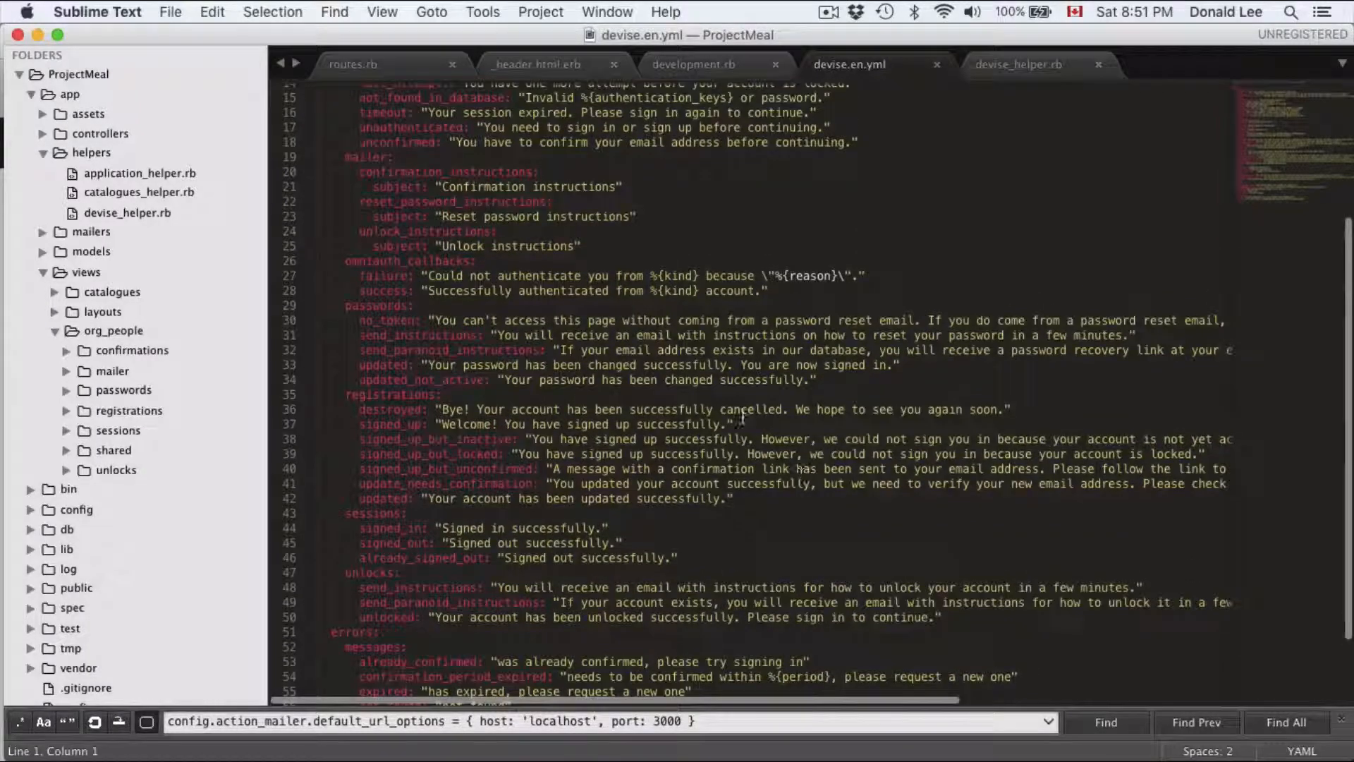
pyautogui.scroll(3)
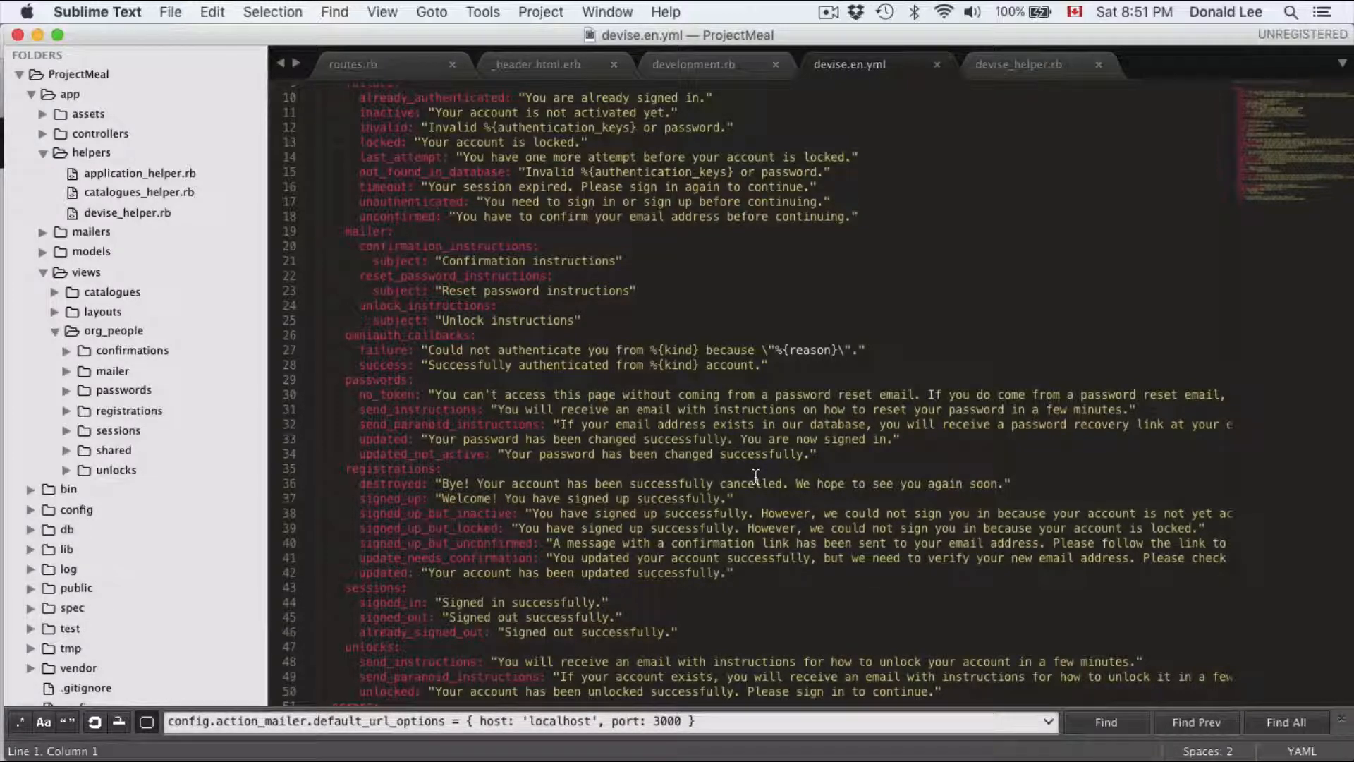
# Switch to devise_helper.rb to view the devise_error_messages! alert-building method.
pyautogui.click(443, 469)
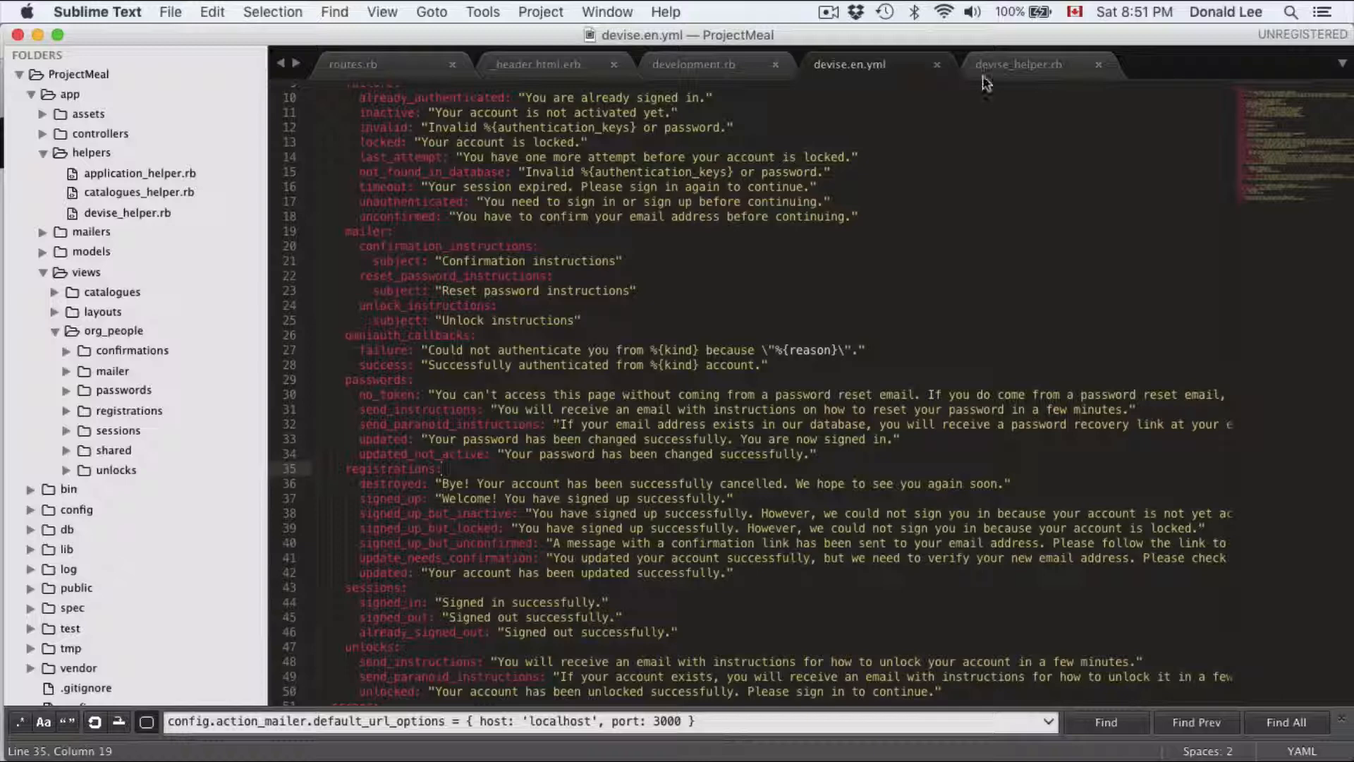
pyautogui.click(1019, 64)
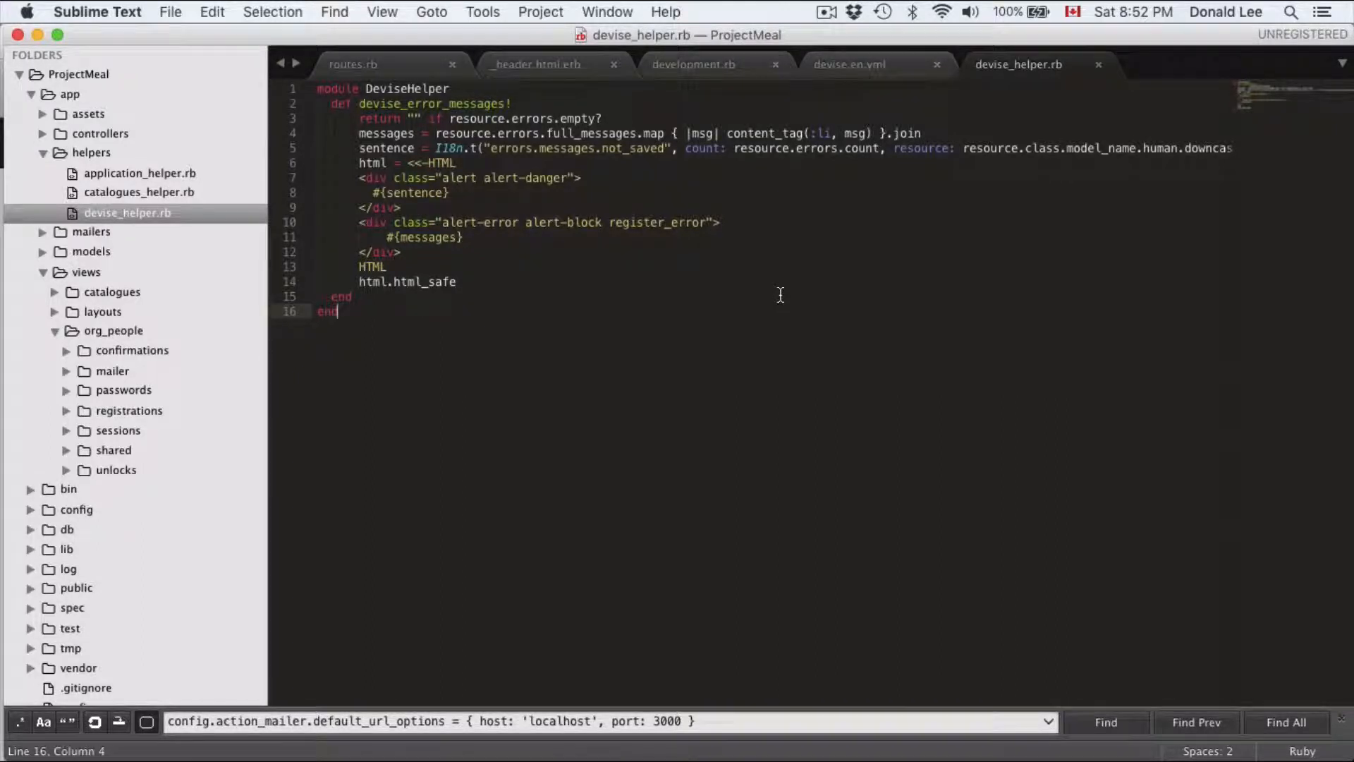
pyautogui.moveTo(711, 272)
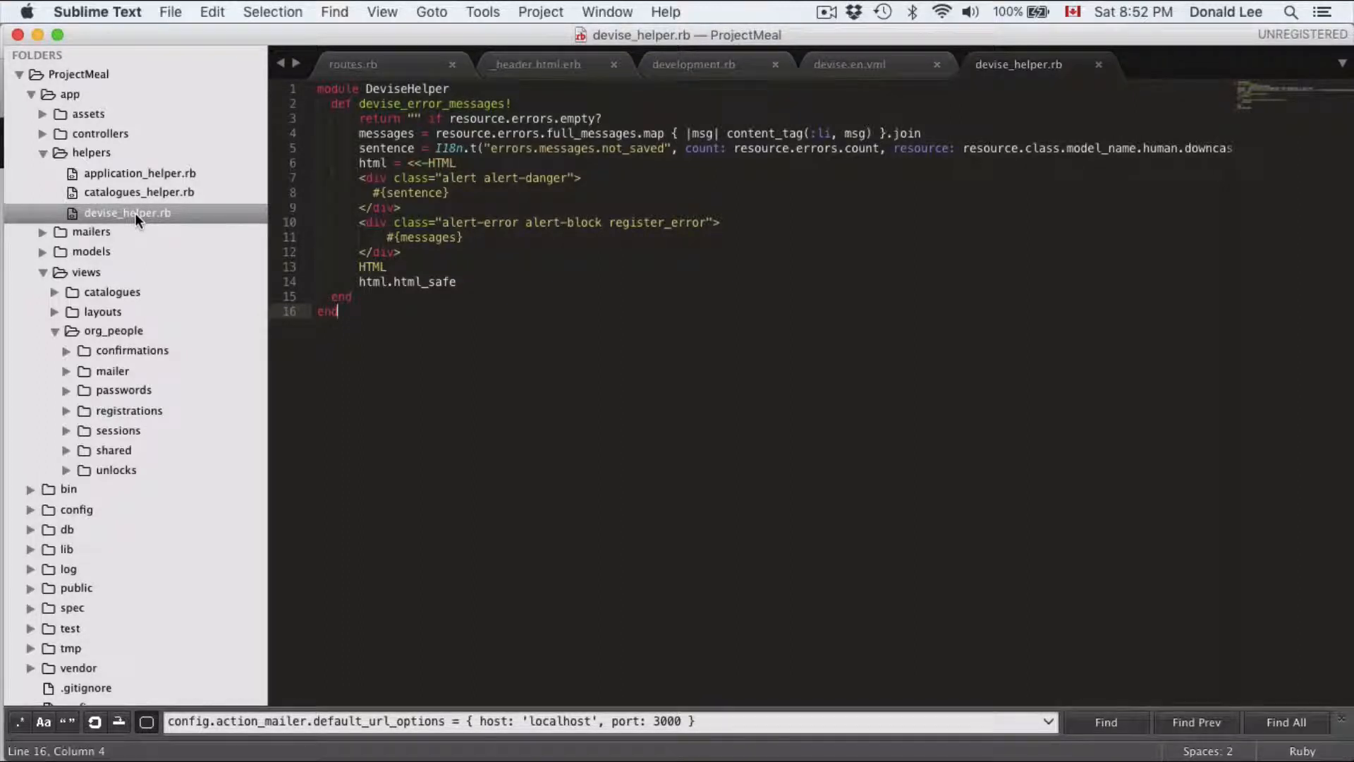
pyautogui.moveTo(154, 197)
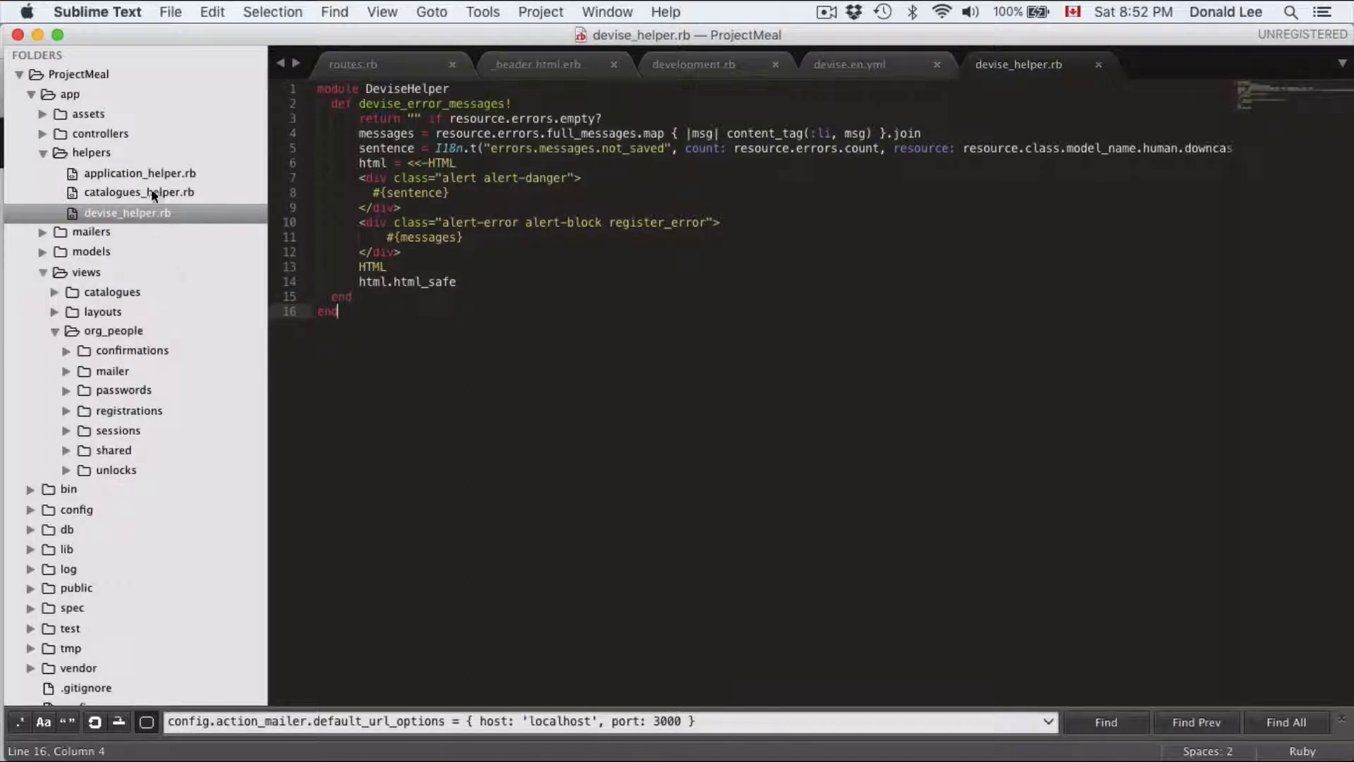
pyautogui.moveTo(564, 434)
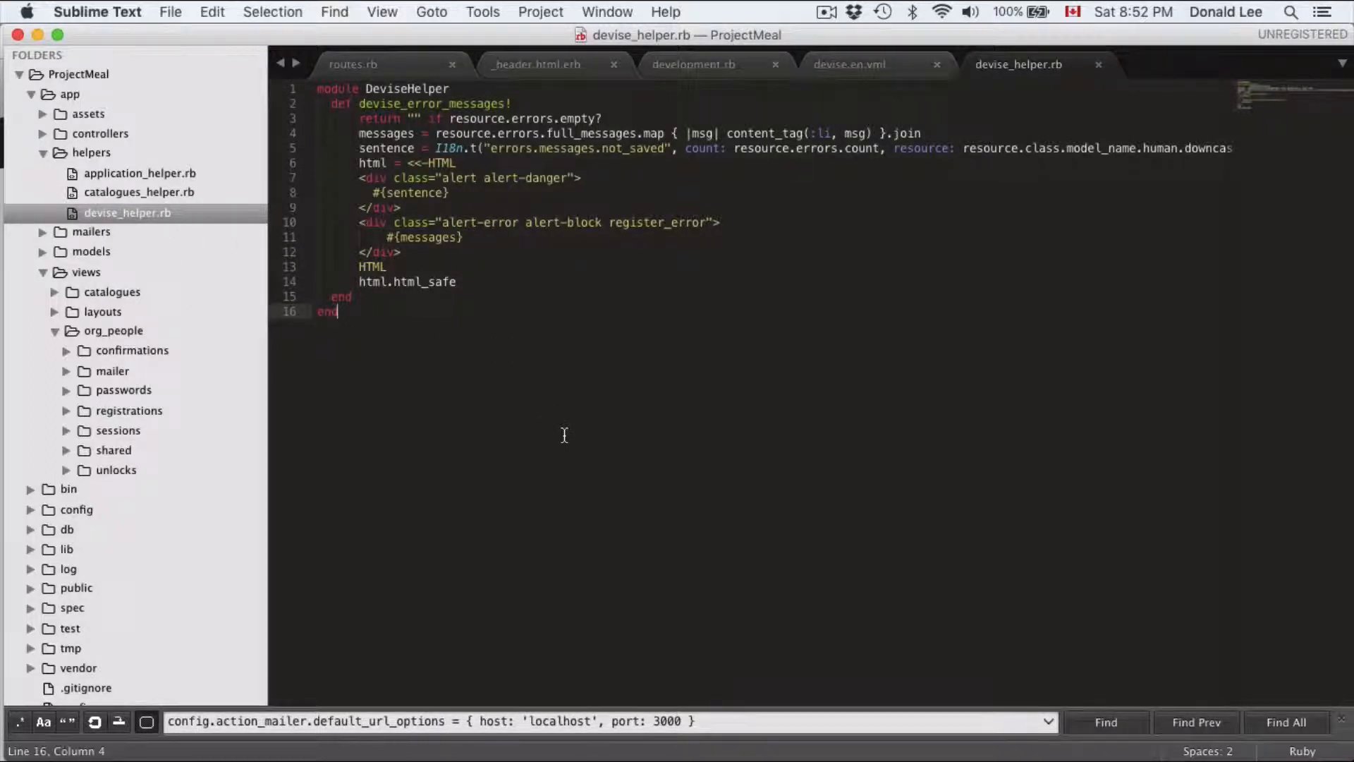
pyautogui.moveTo(593, 518)
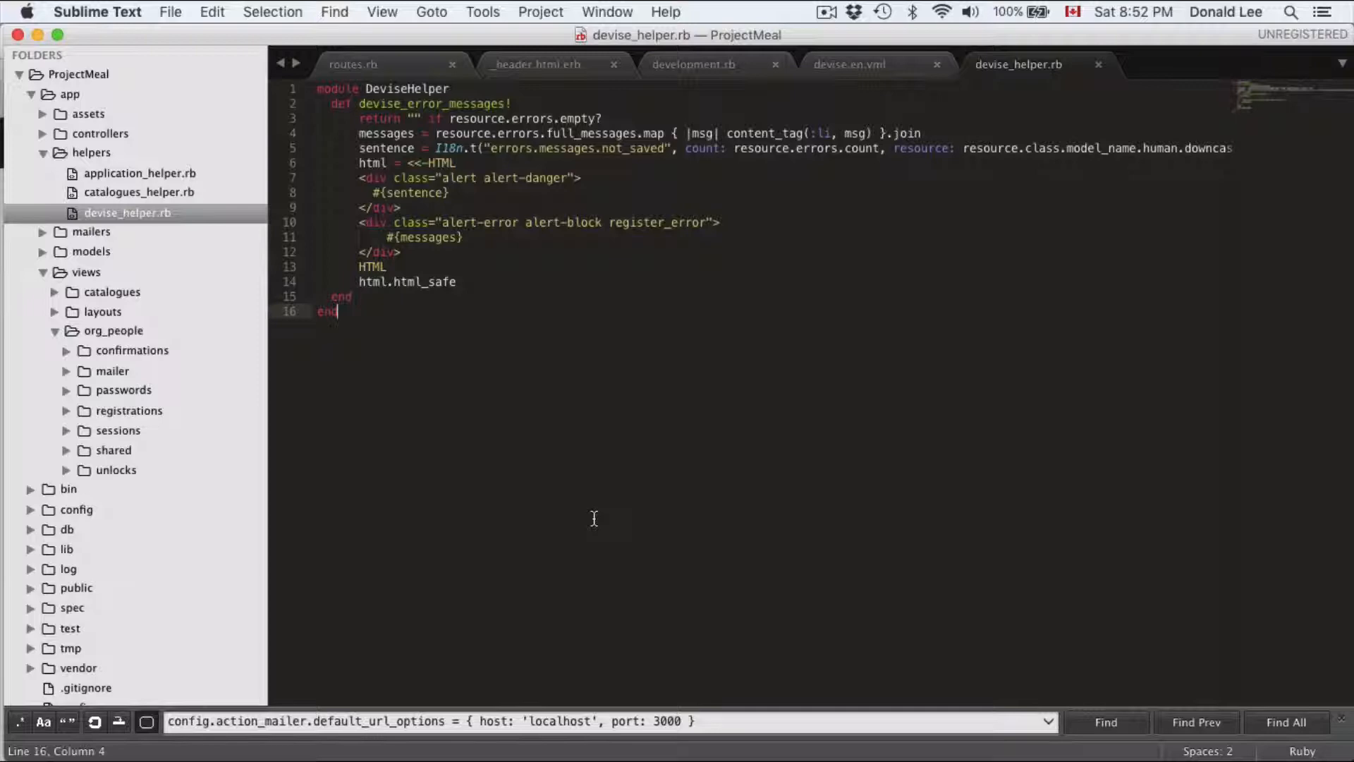
pyautogui.moveTo(1184, 423)
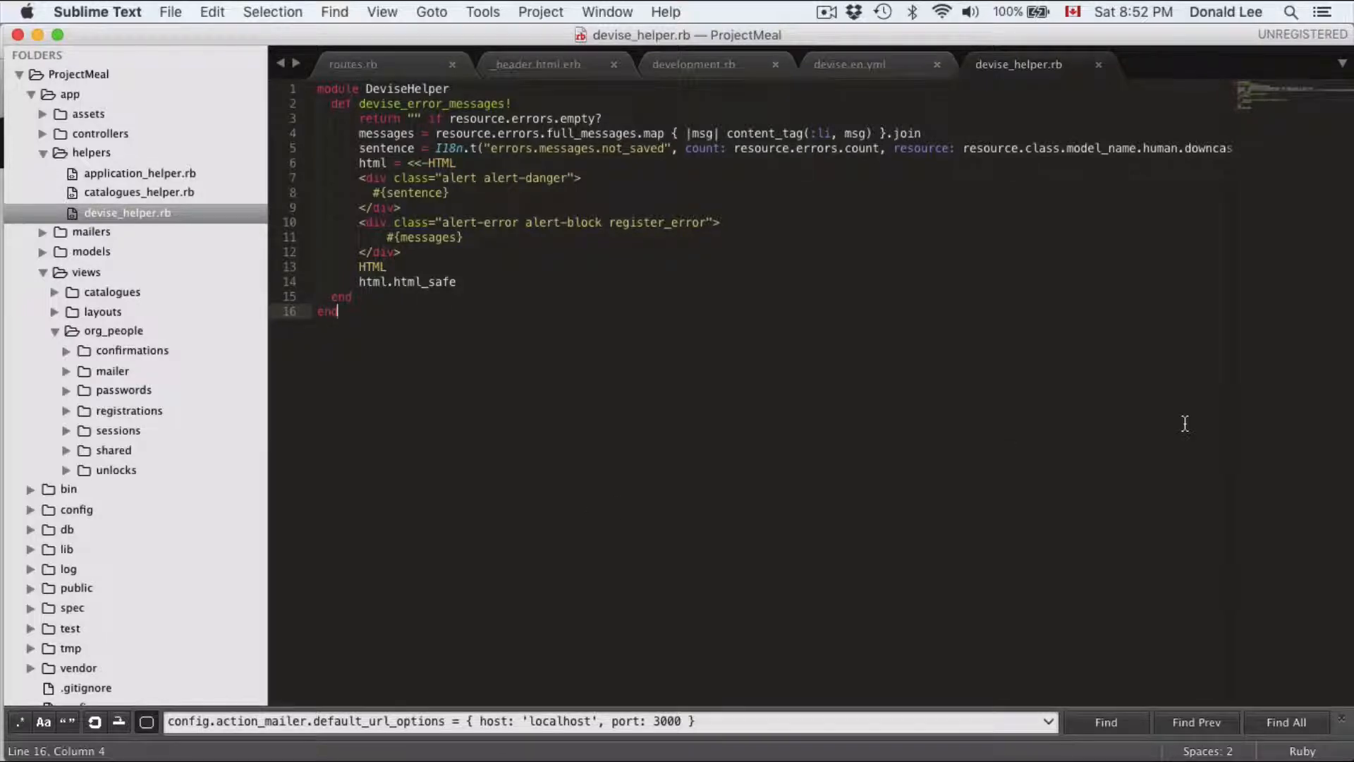
# Close devise_helper.rb and review development.rb's Devise section with Gmail SMTP mailer settings.
pyautogui.click(850, 64)
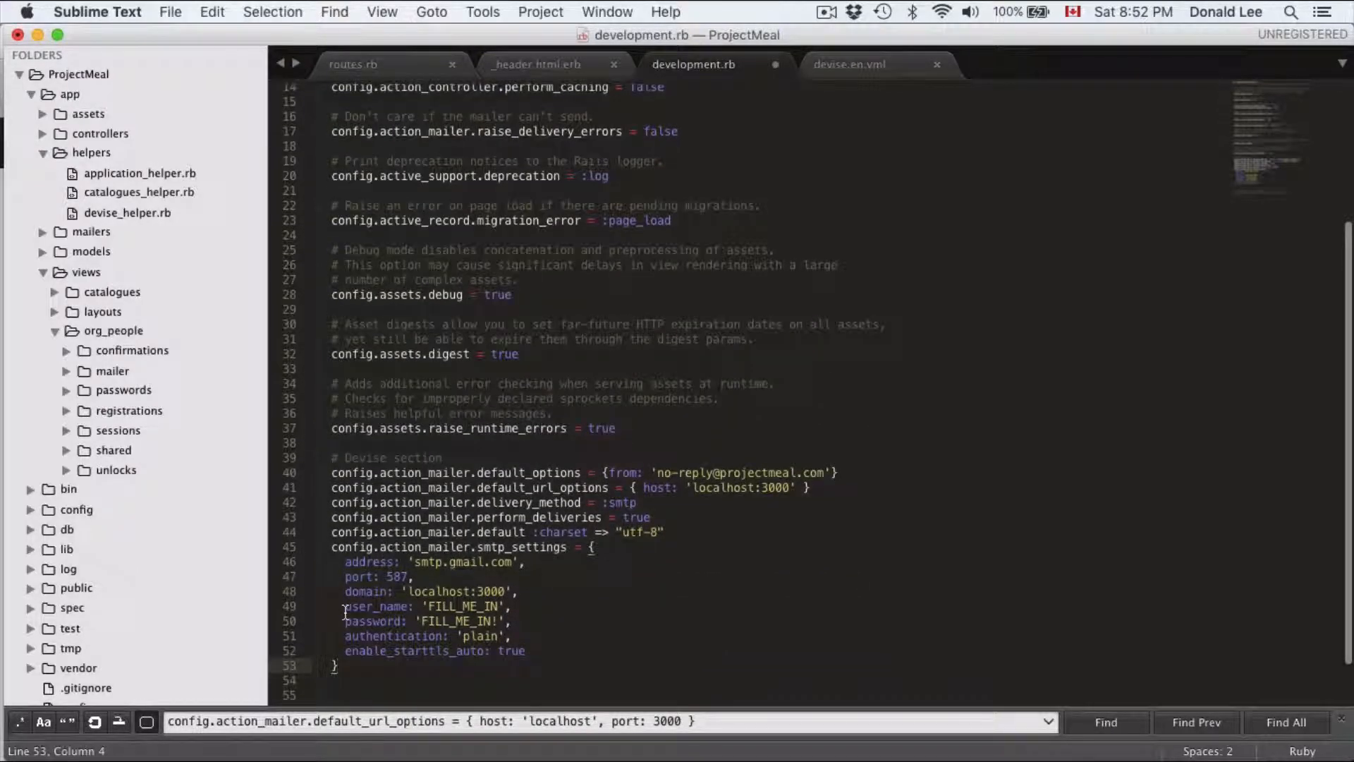
pyautogui.scroll(-3)
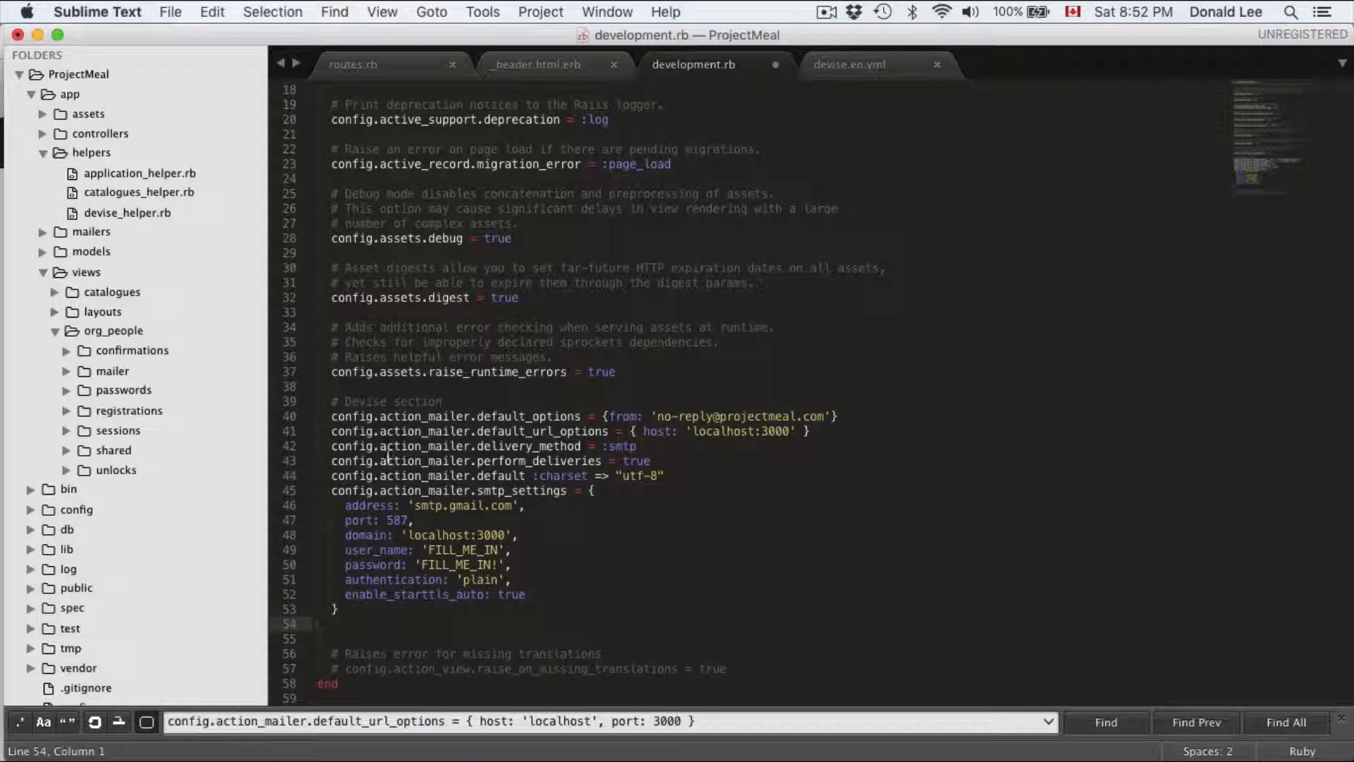
pyautogui.scroll(3)
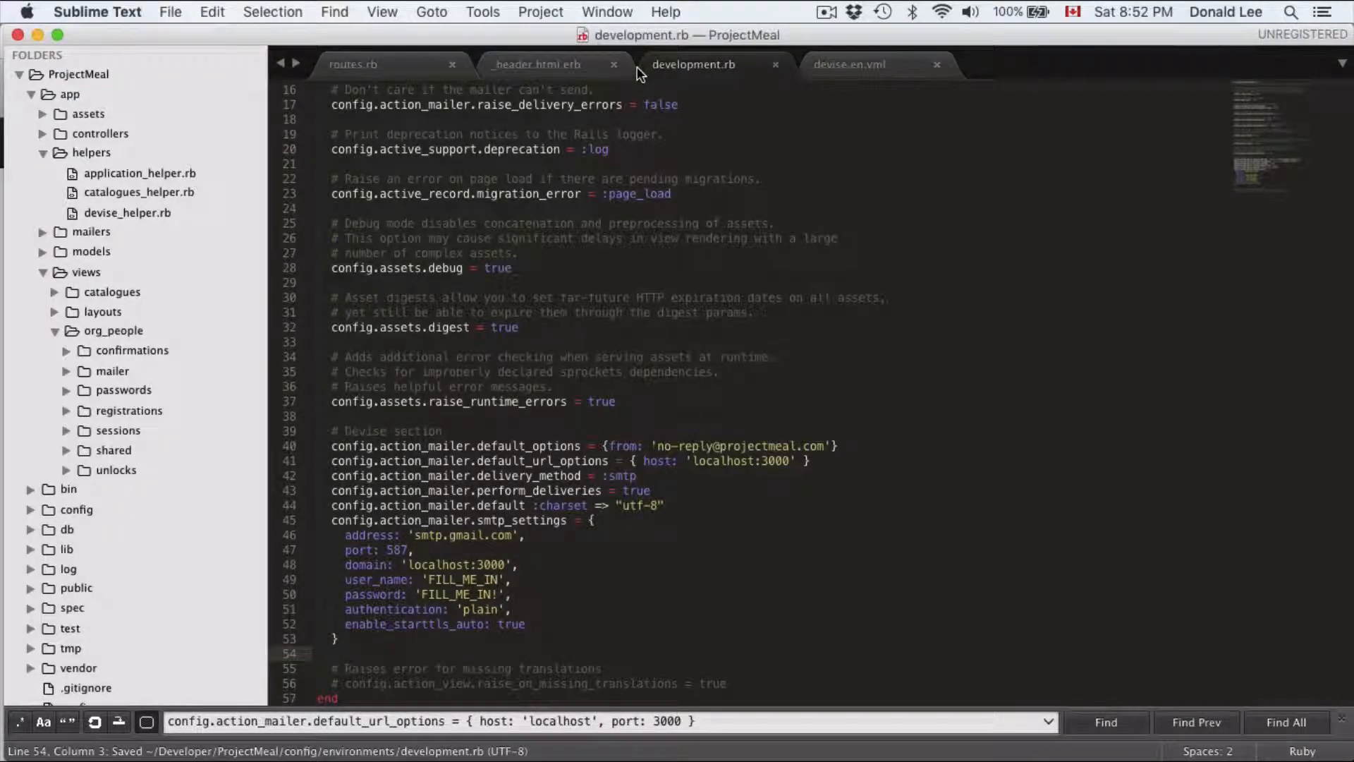
# Close development.rb and bring up Chrome on the localhost:3000/signin page.
pyautogui.click(536, 64)
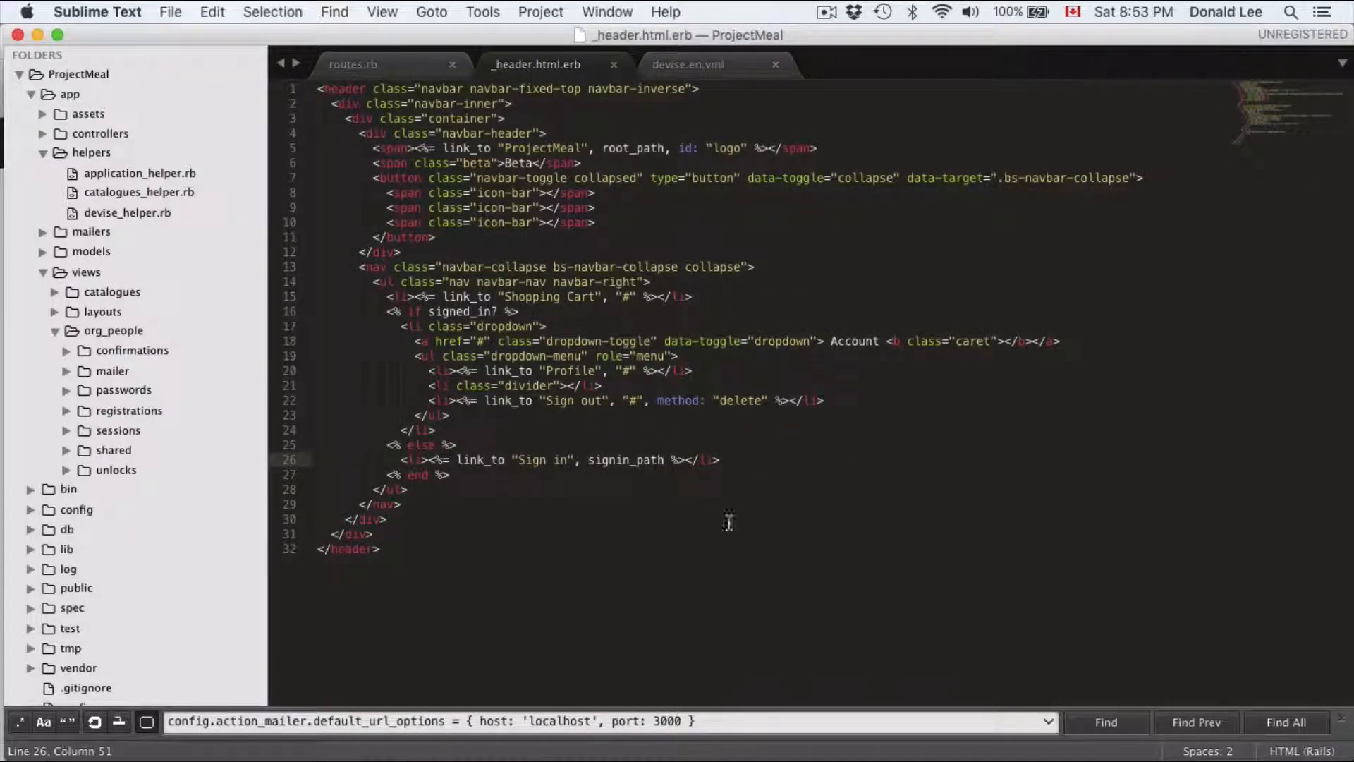
pyautogui.moveTo(1145, 501)
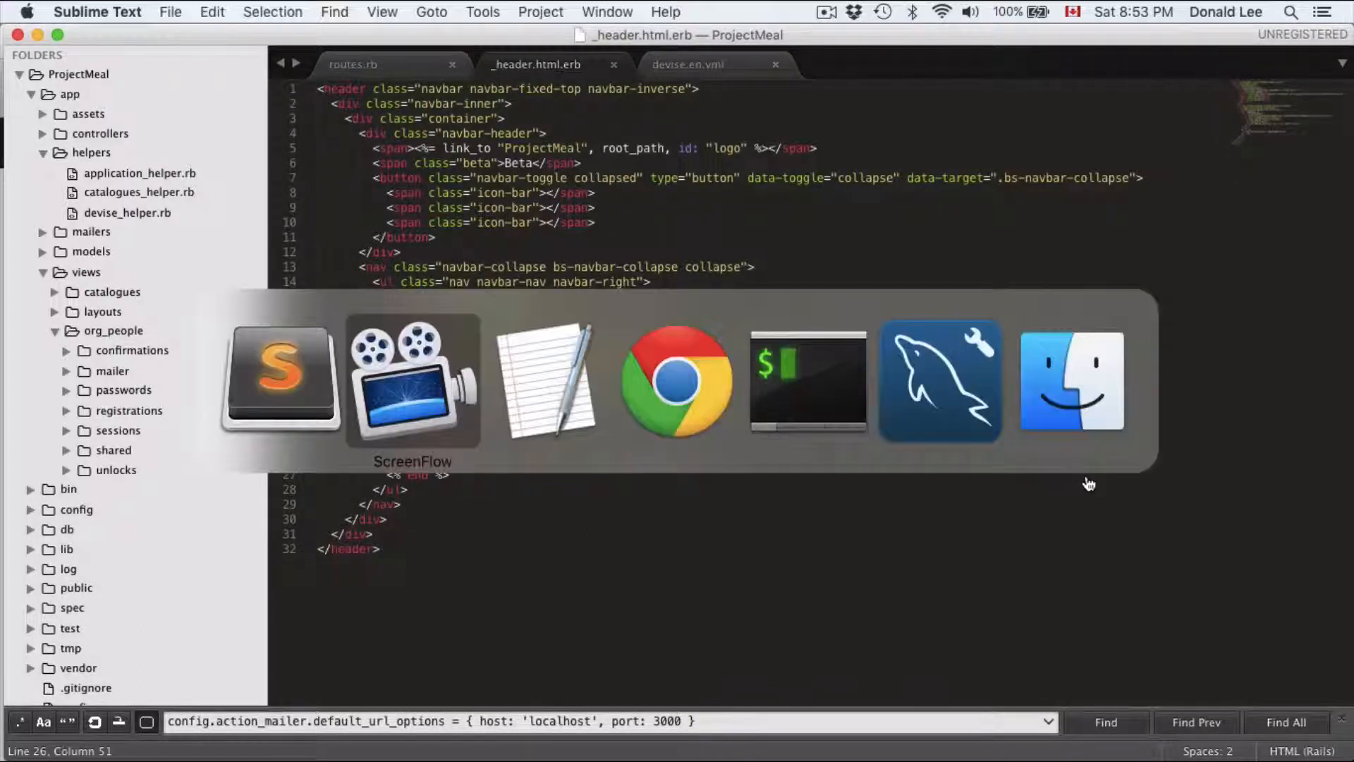
pyautogui.moveTo(676, 383)
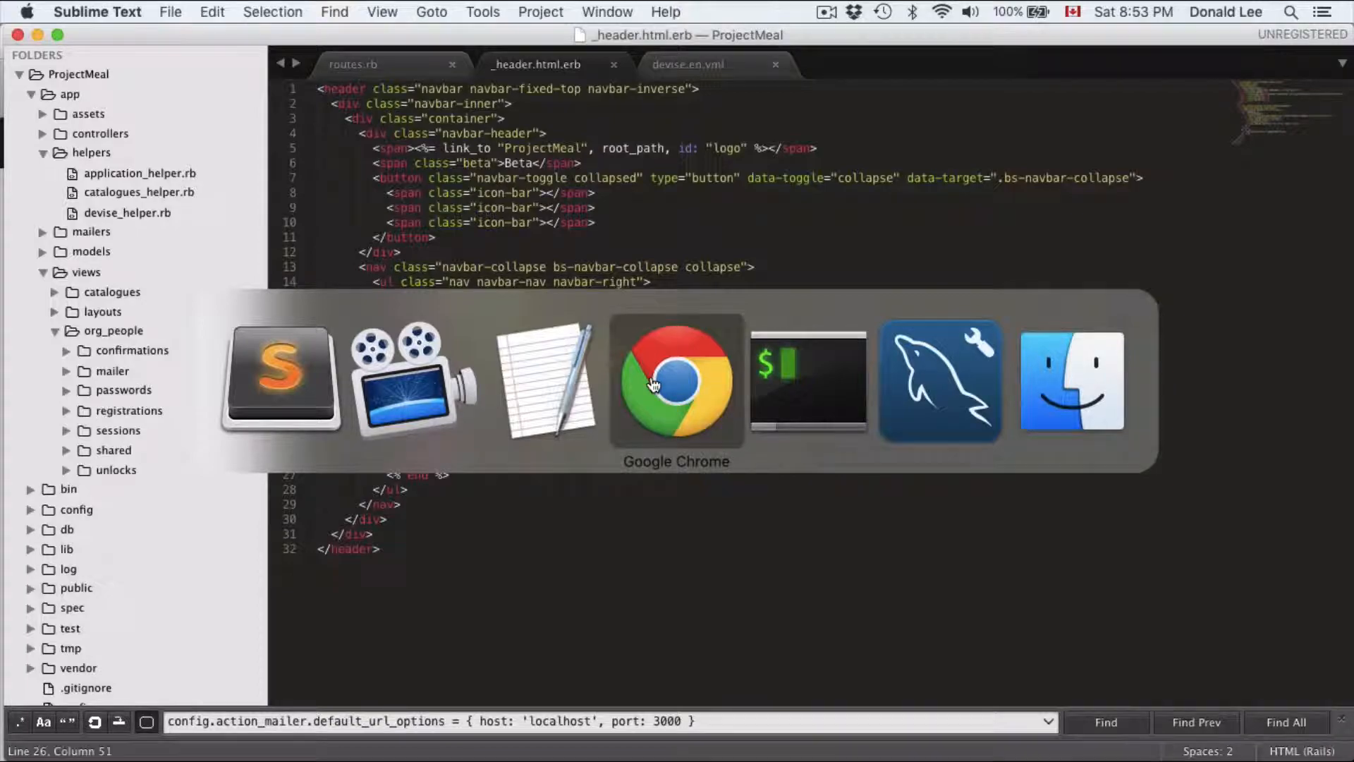
pyautogui.click(676, 382)
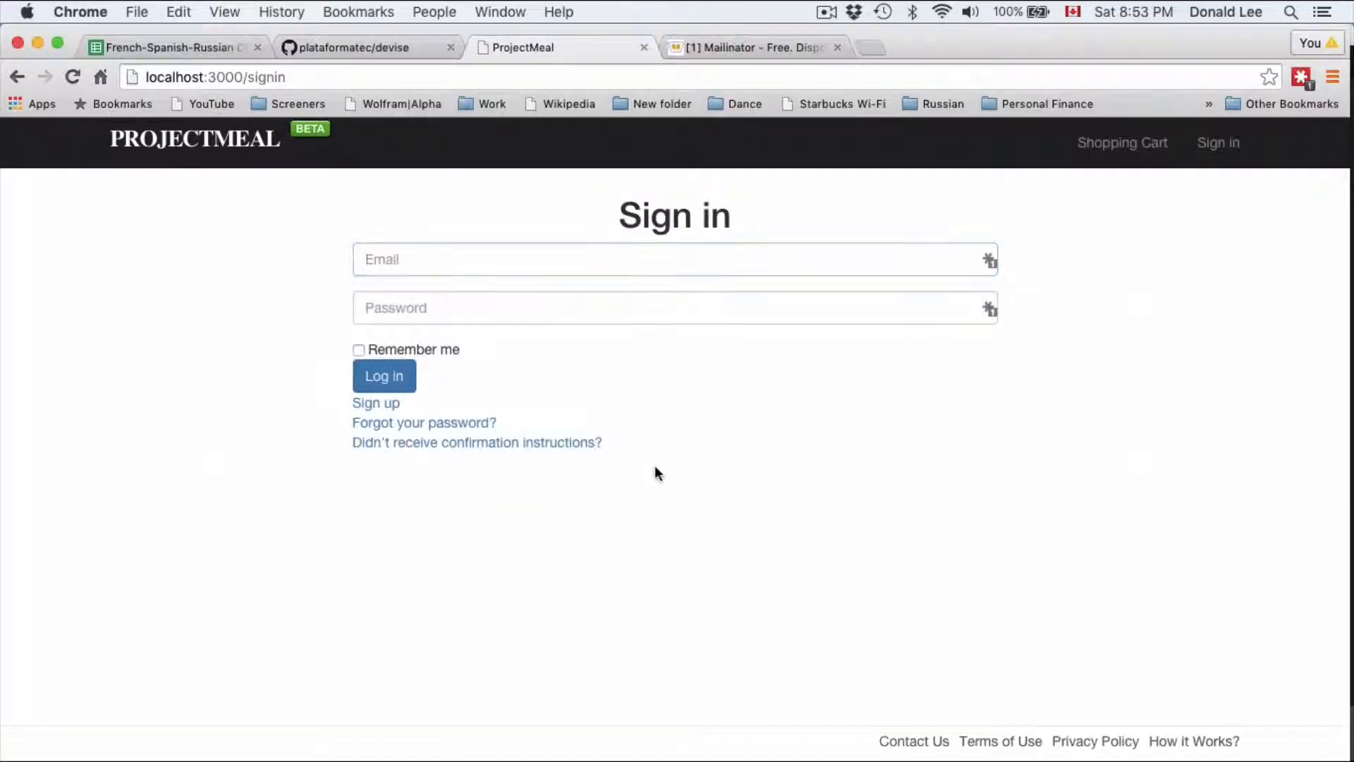
pyautogui.click(376, 402)
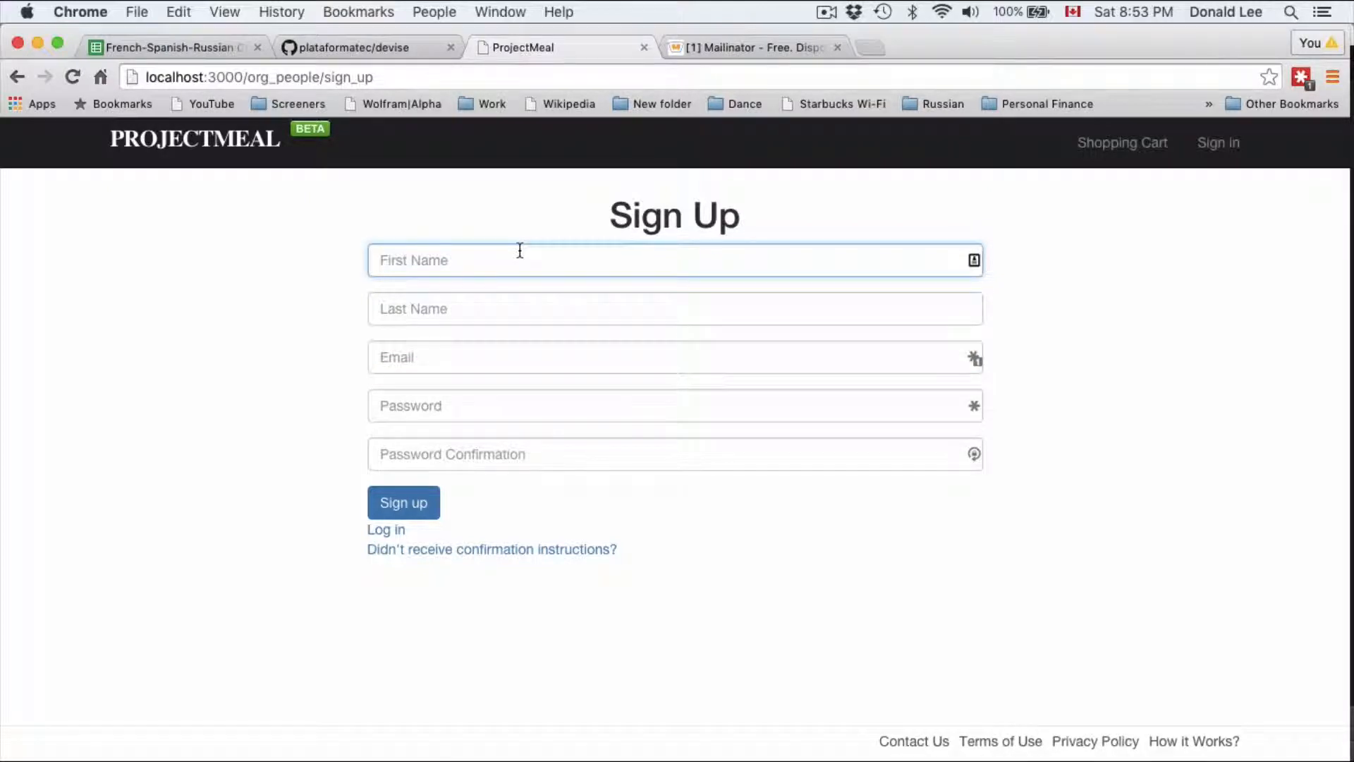
pyautogui.write('Don')
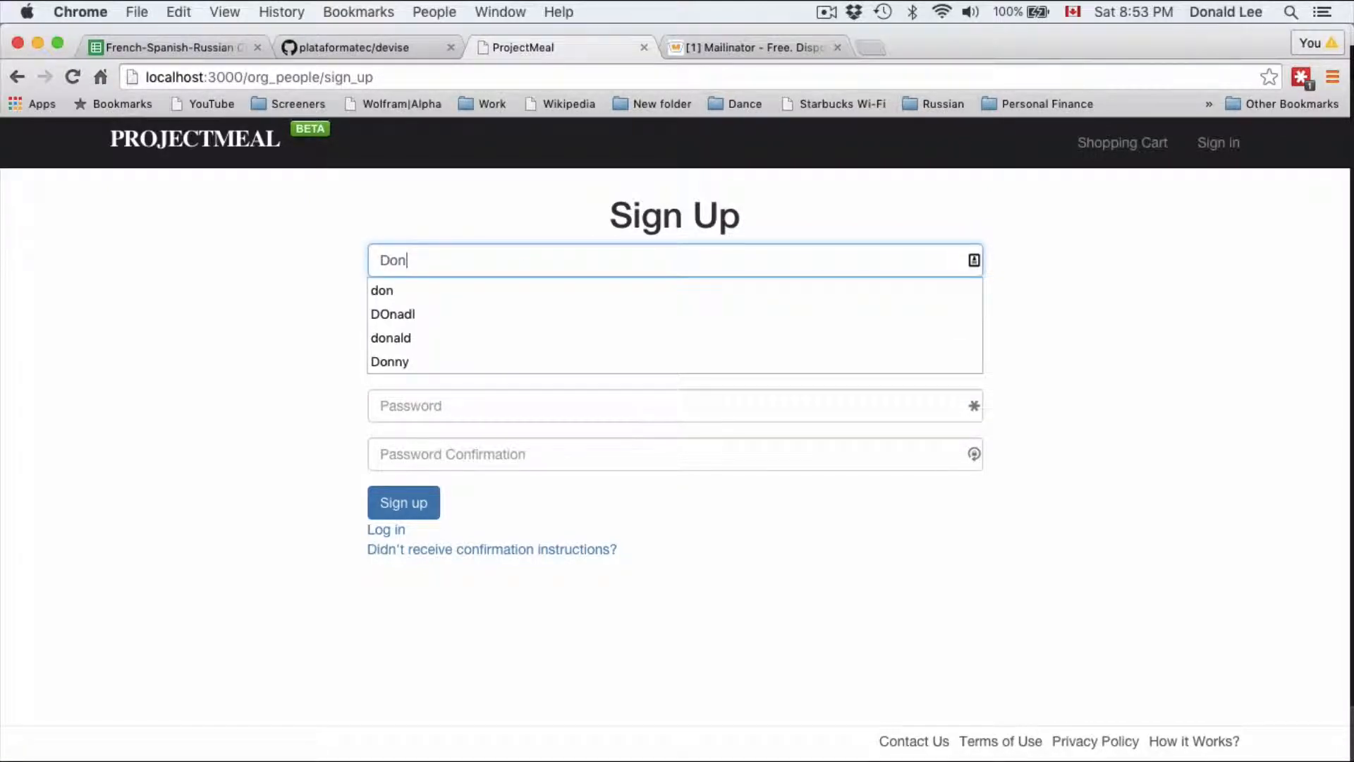
pyautogui.click(390, 361)
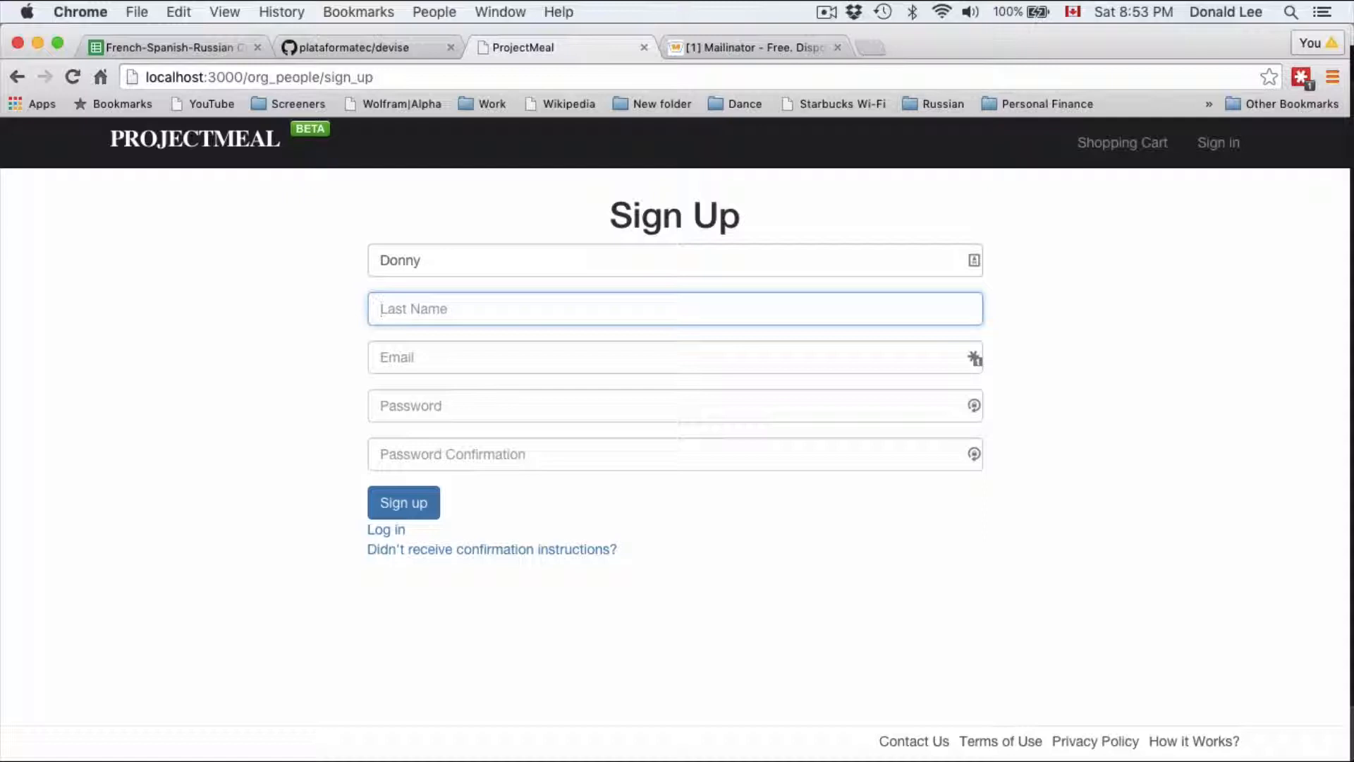
pyautogui.write('D')
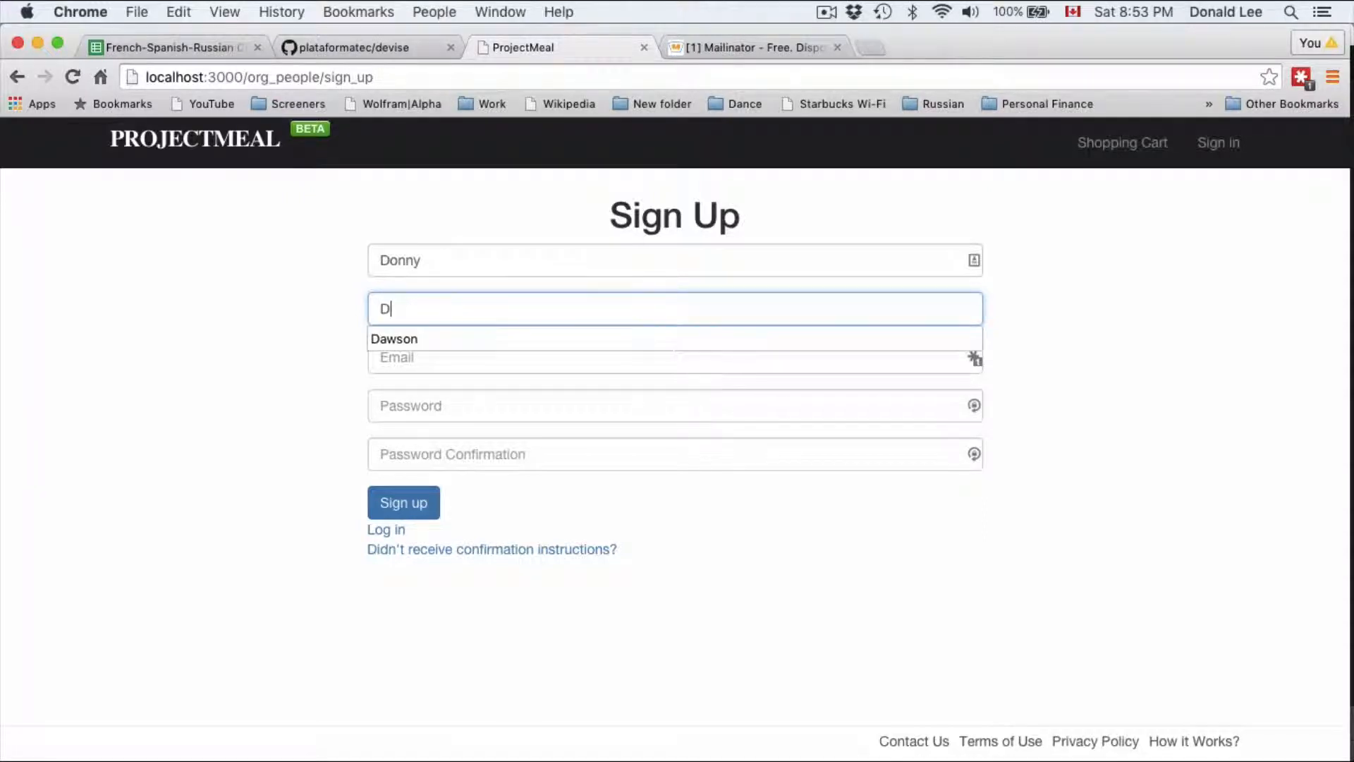
pyautogui.click(394, 339)
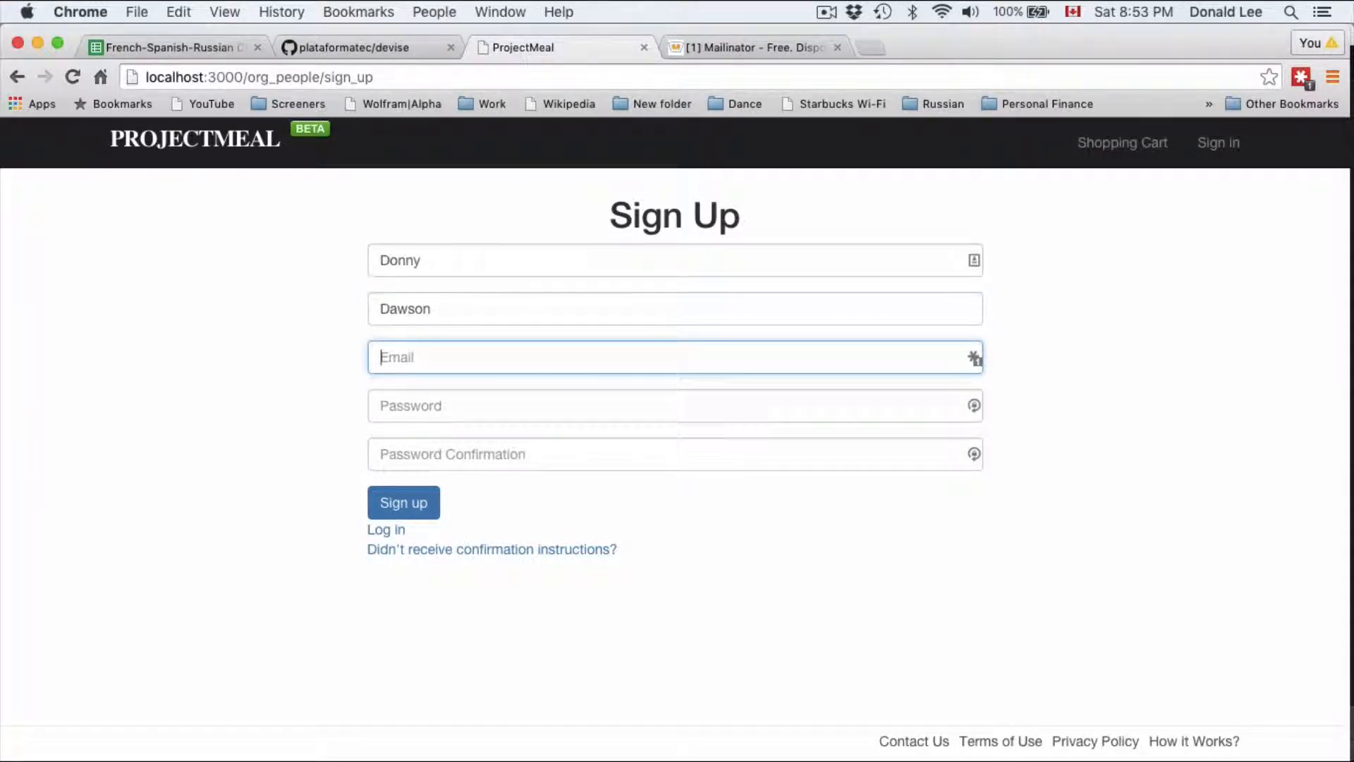
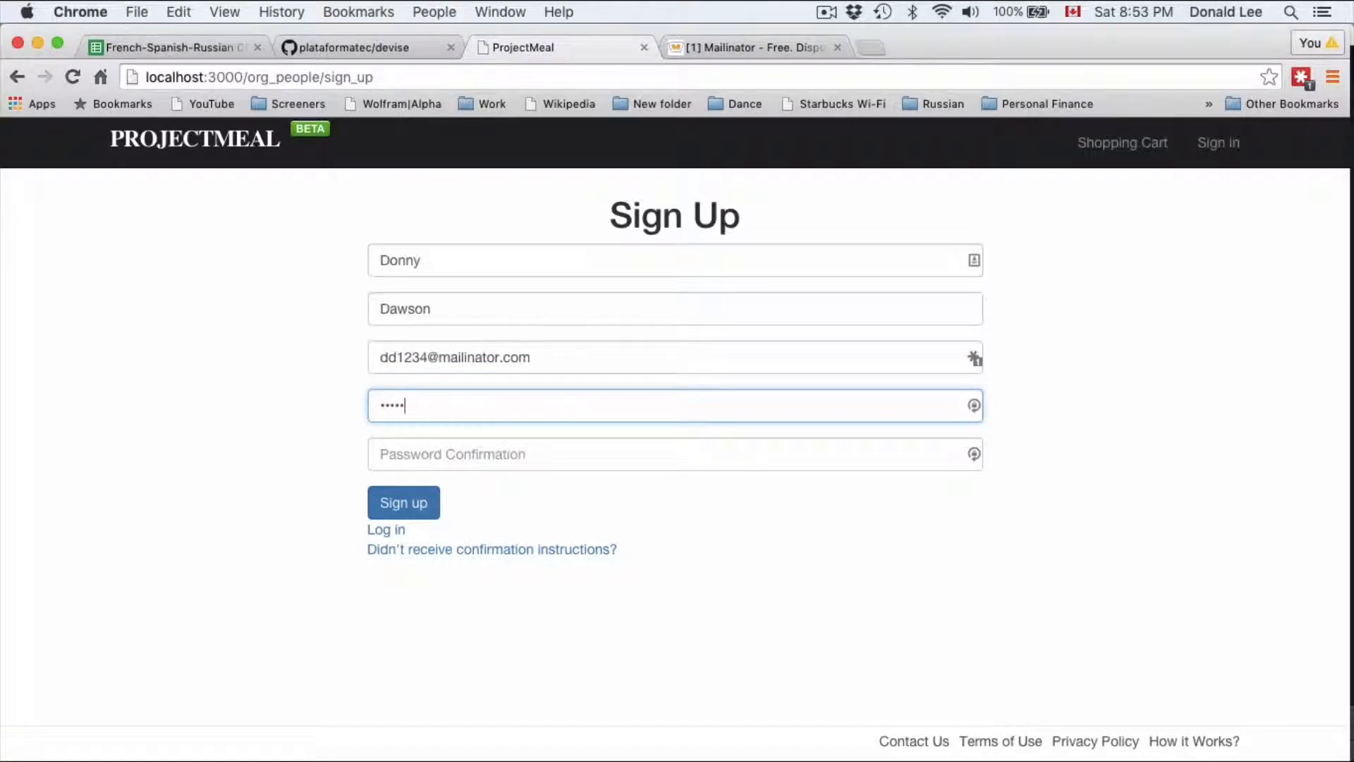
pyautogui.write('••••')
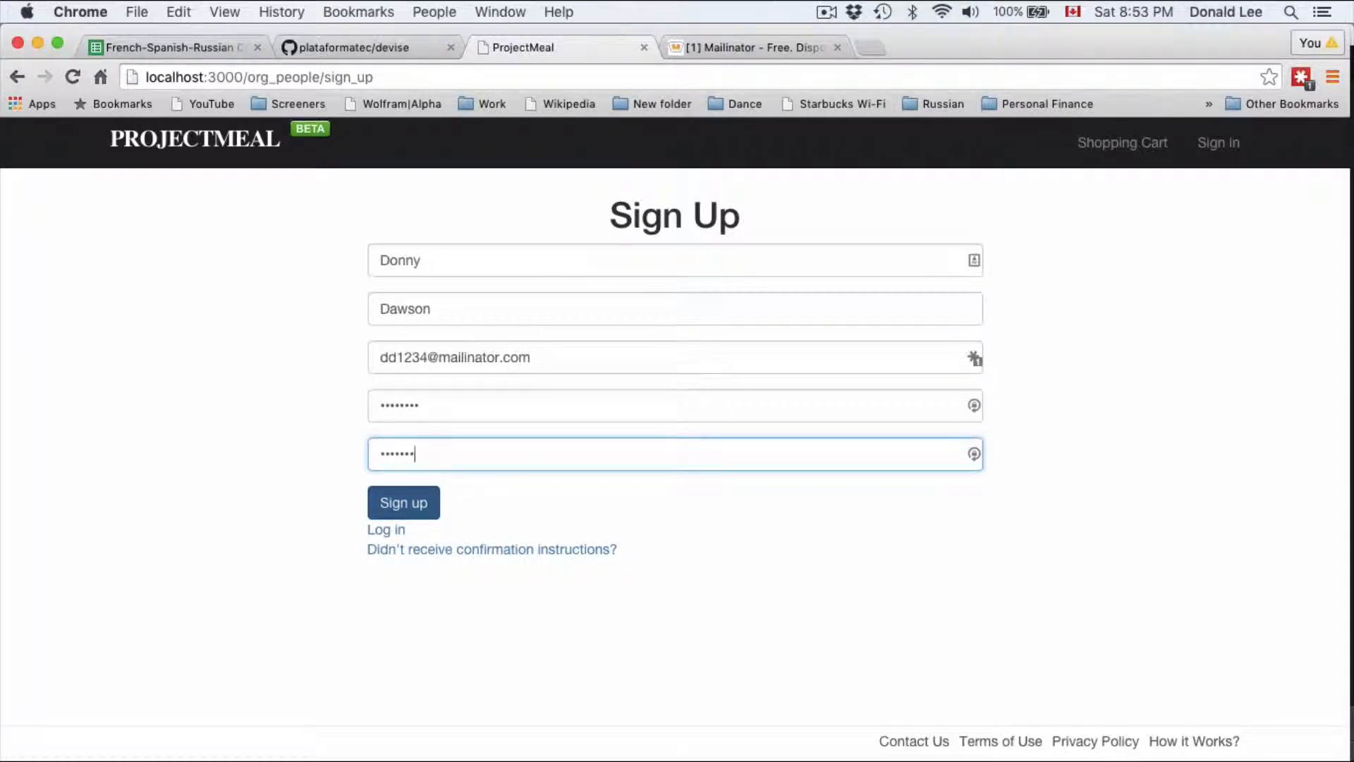
pyautogui.click(402, 503)
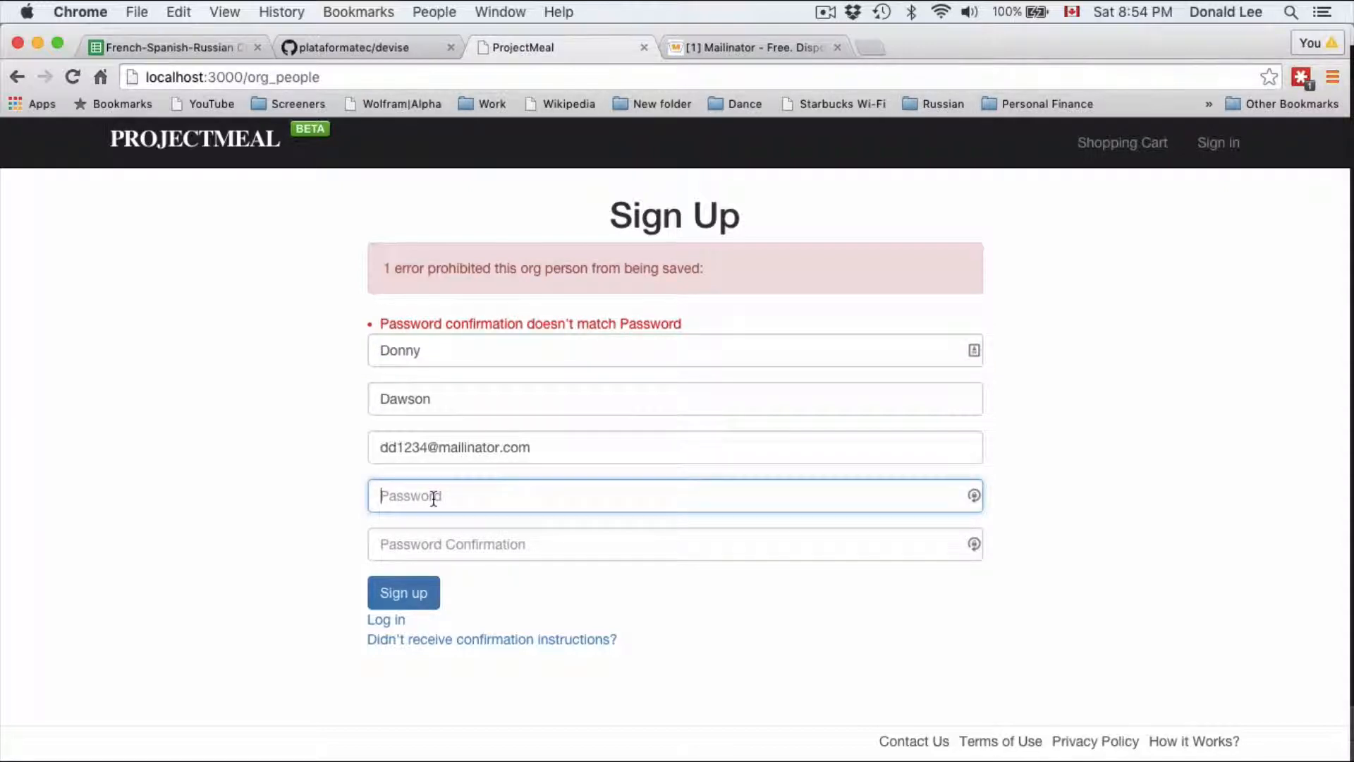
pyautogui.click(403, 593)
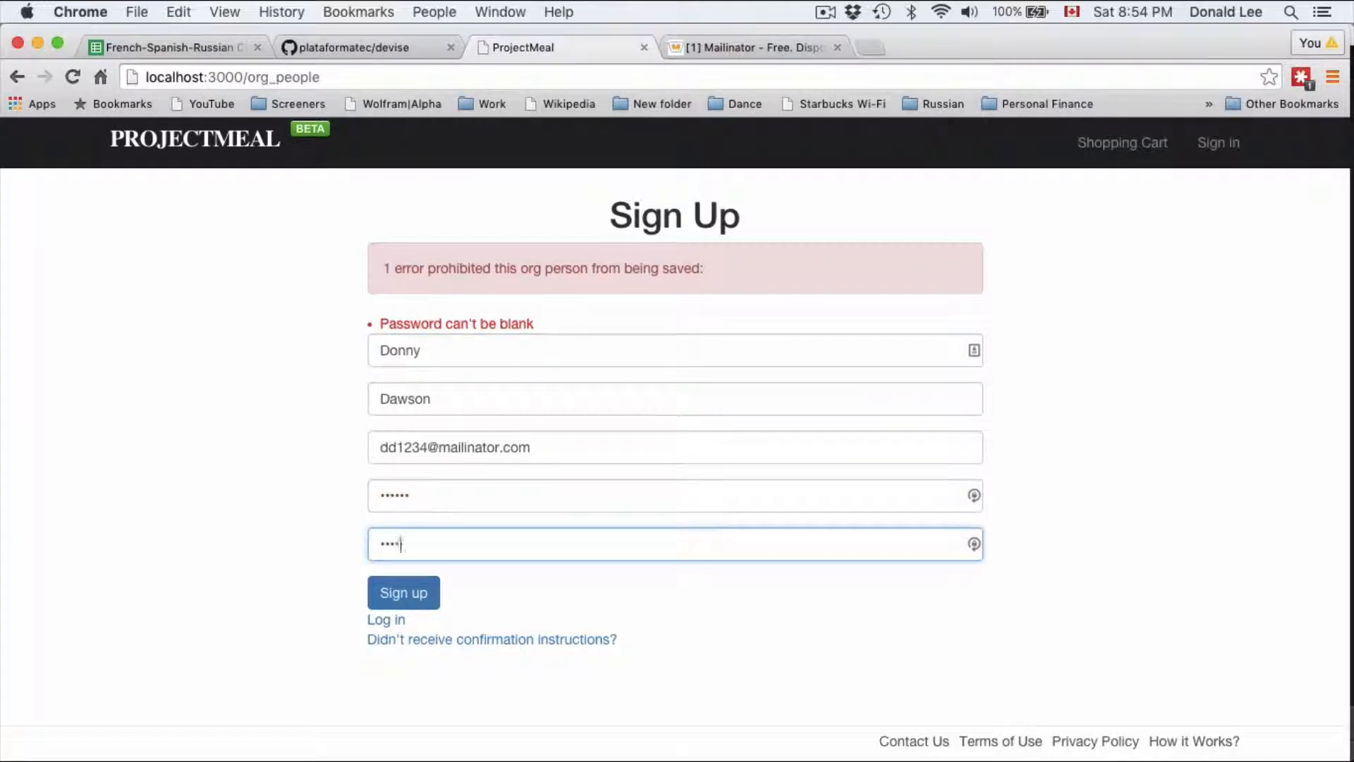
pyautogui.click(403, 592)
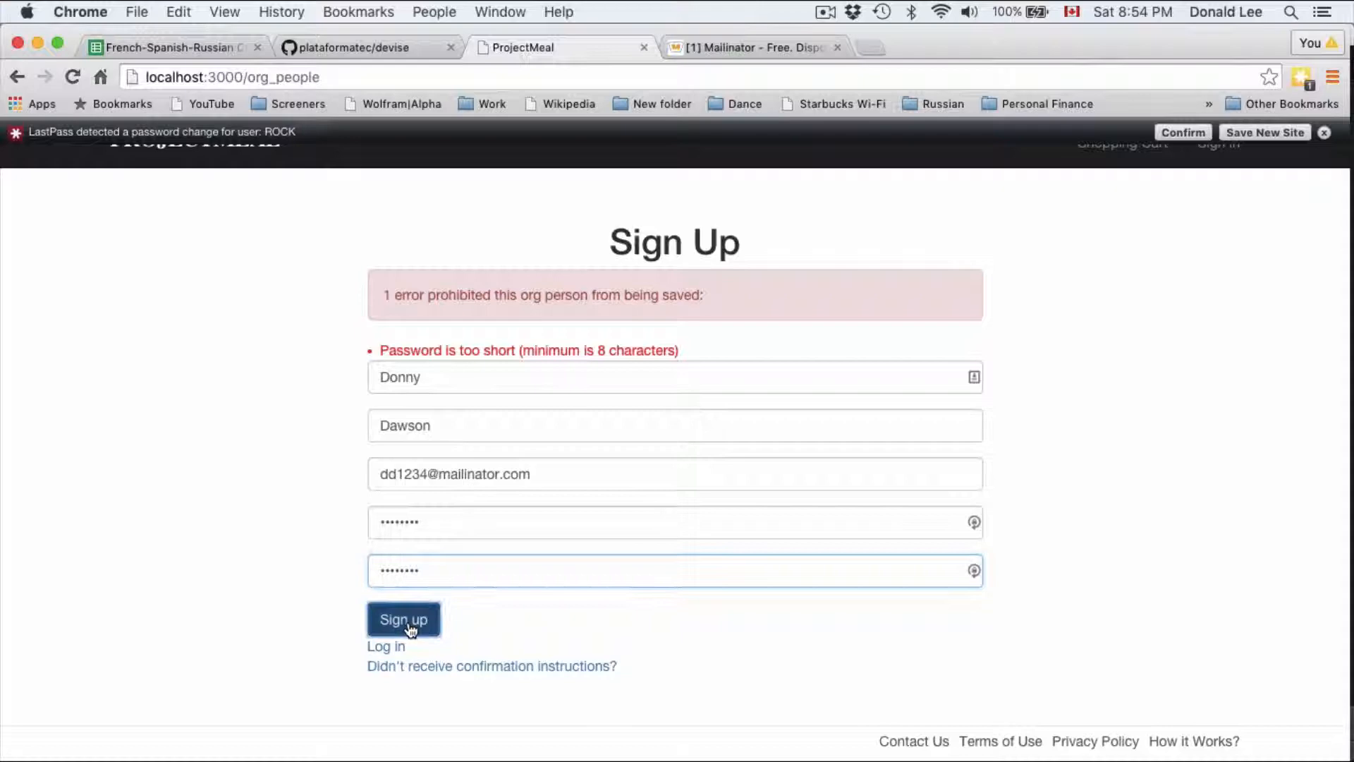
pyautogui.click(403, 619)
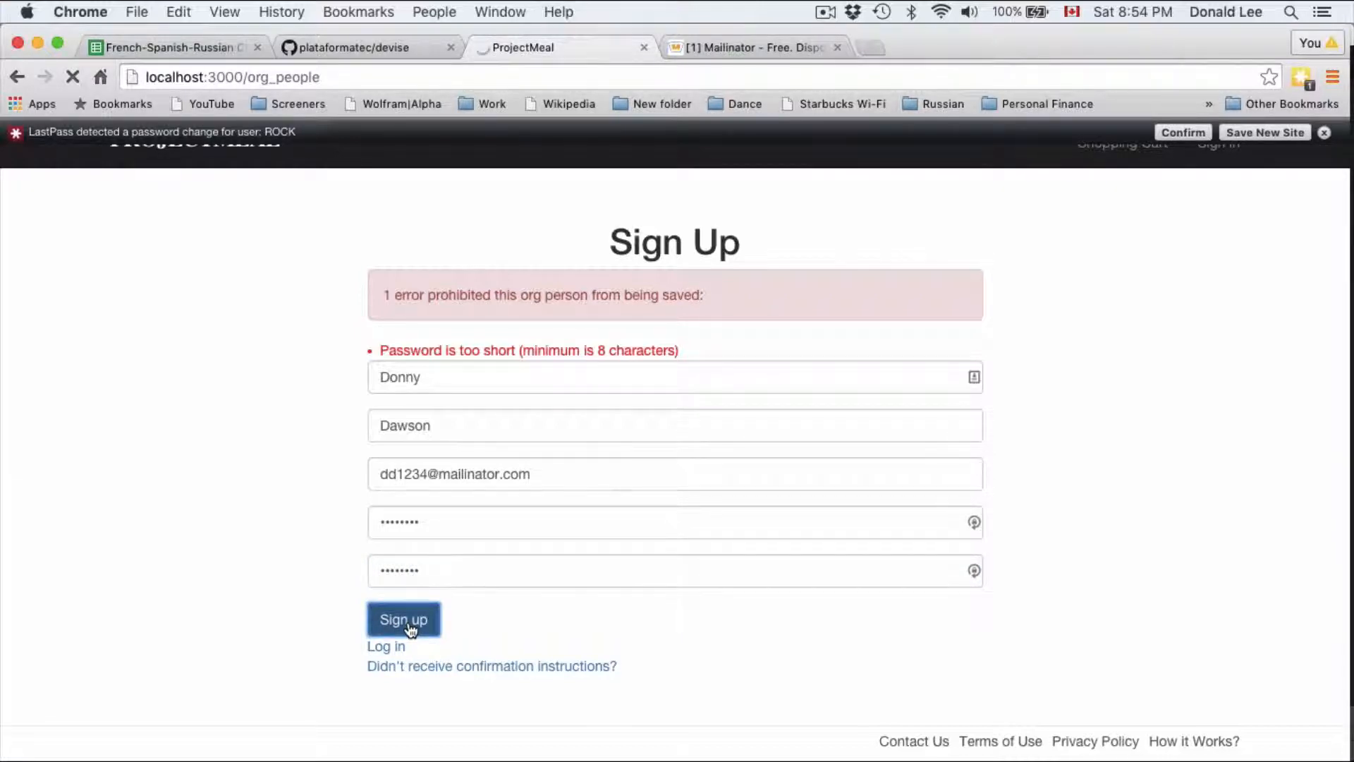
pyautogui.click(404, 620)
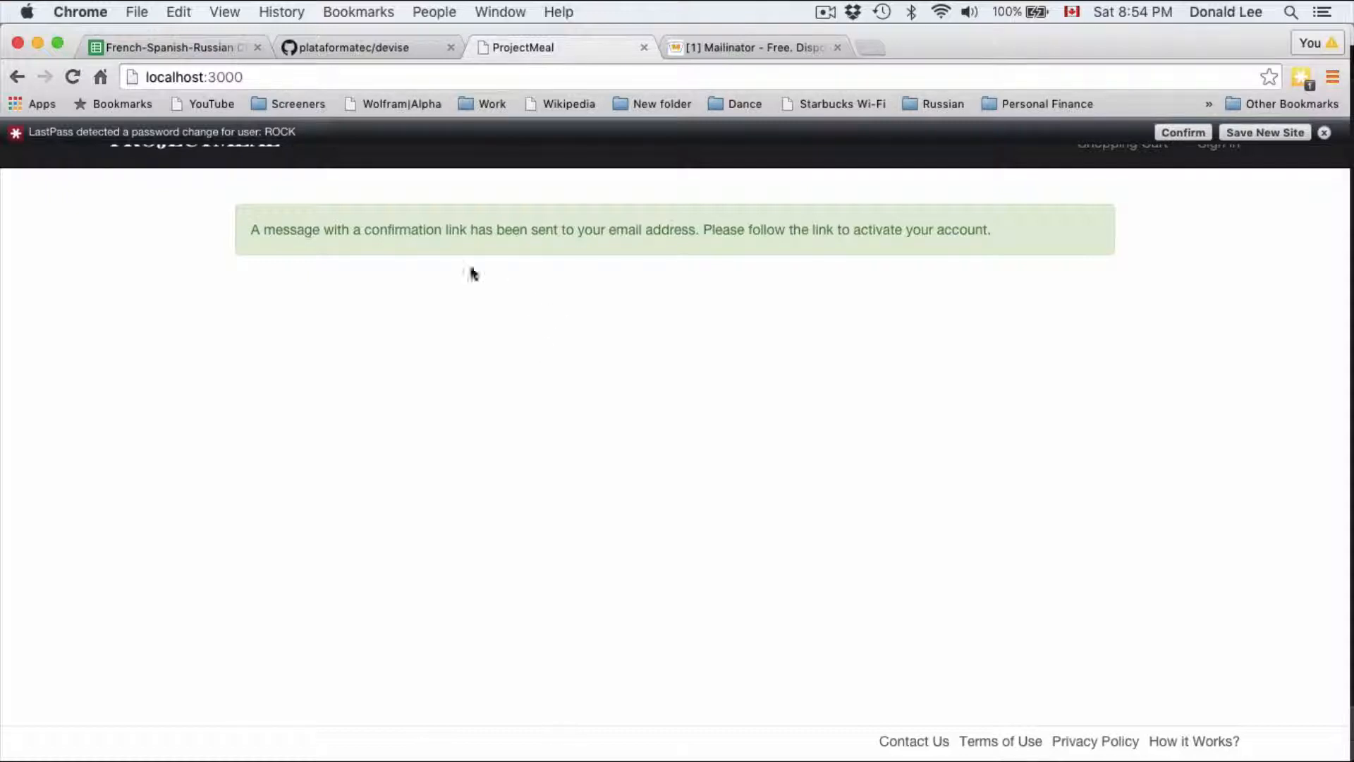
pyautogui.moveTo(700, 35)
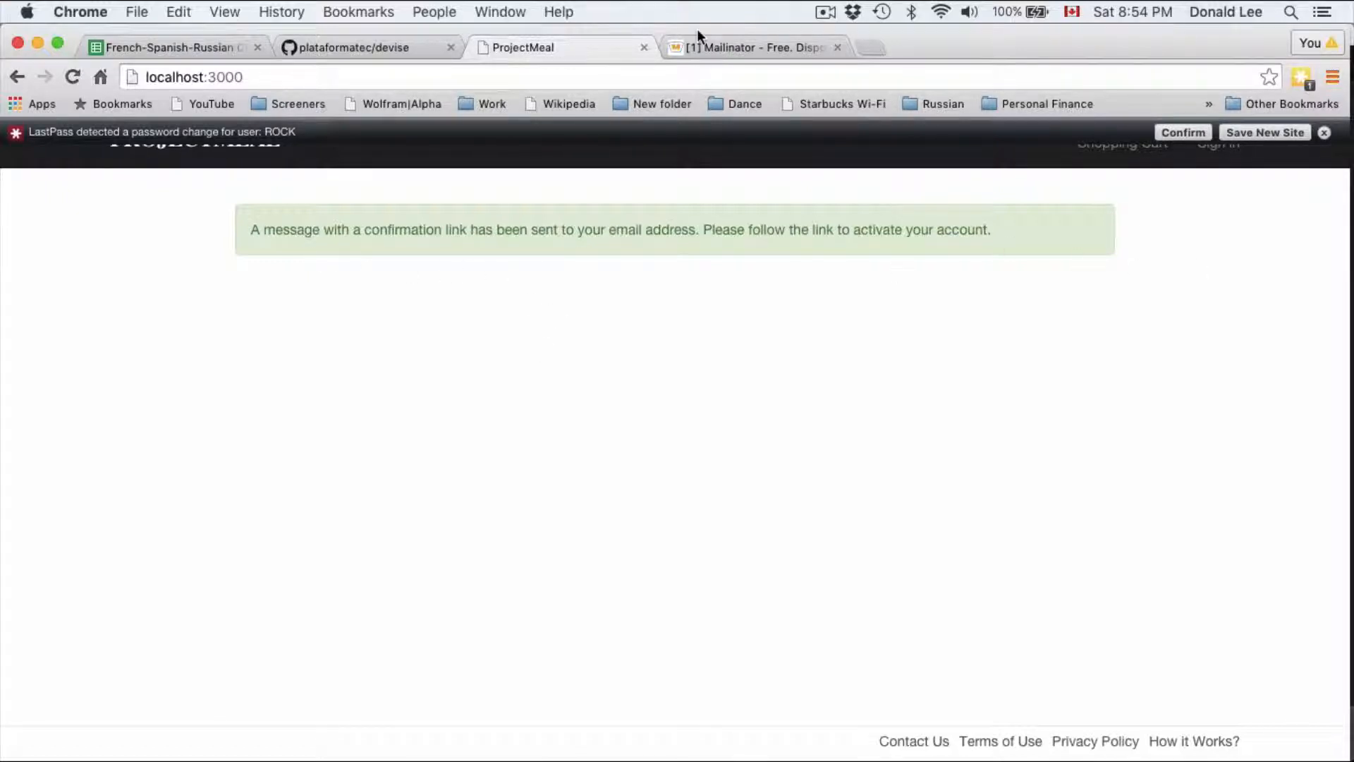
pyautogui.moveTo(751, 47)
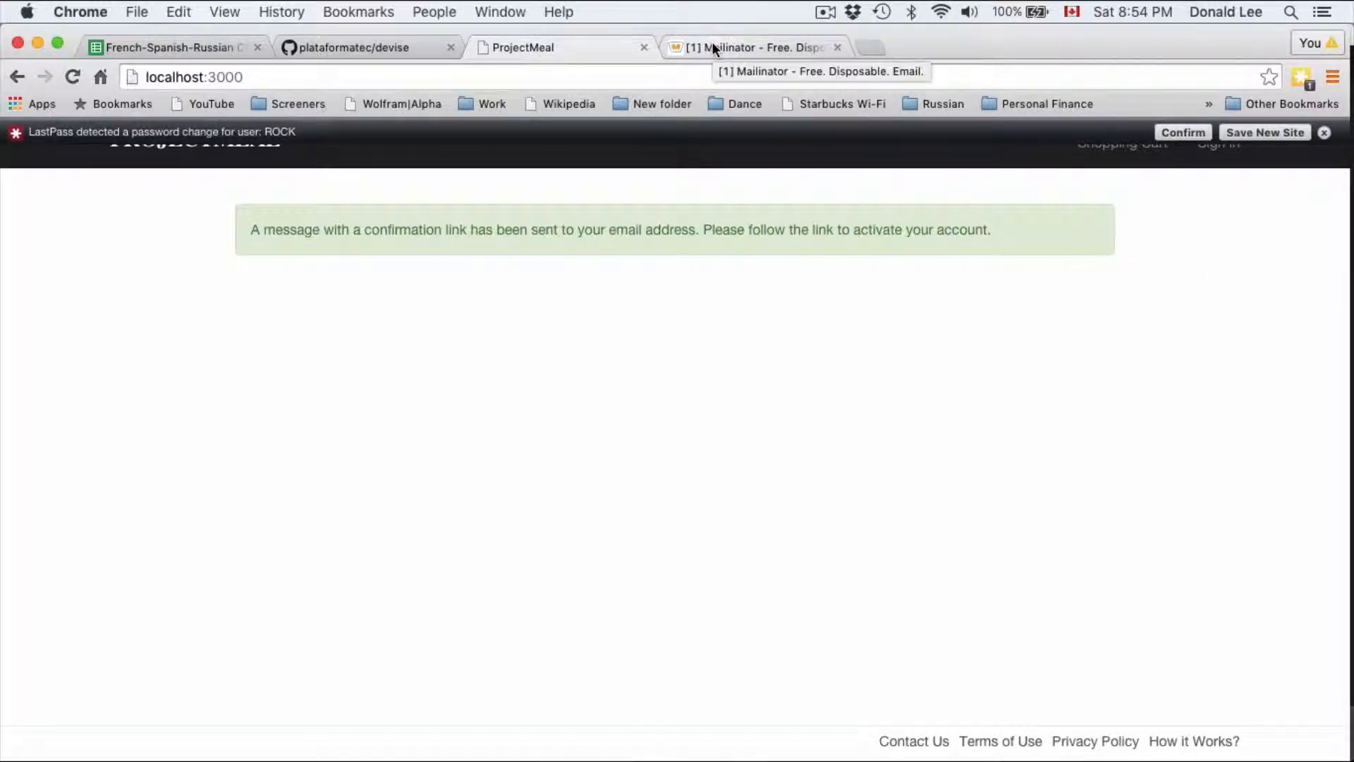
pyautogui.click(753, 48)
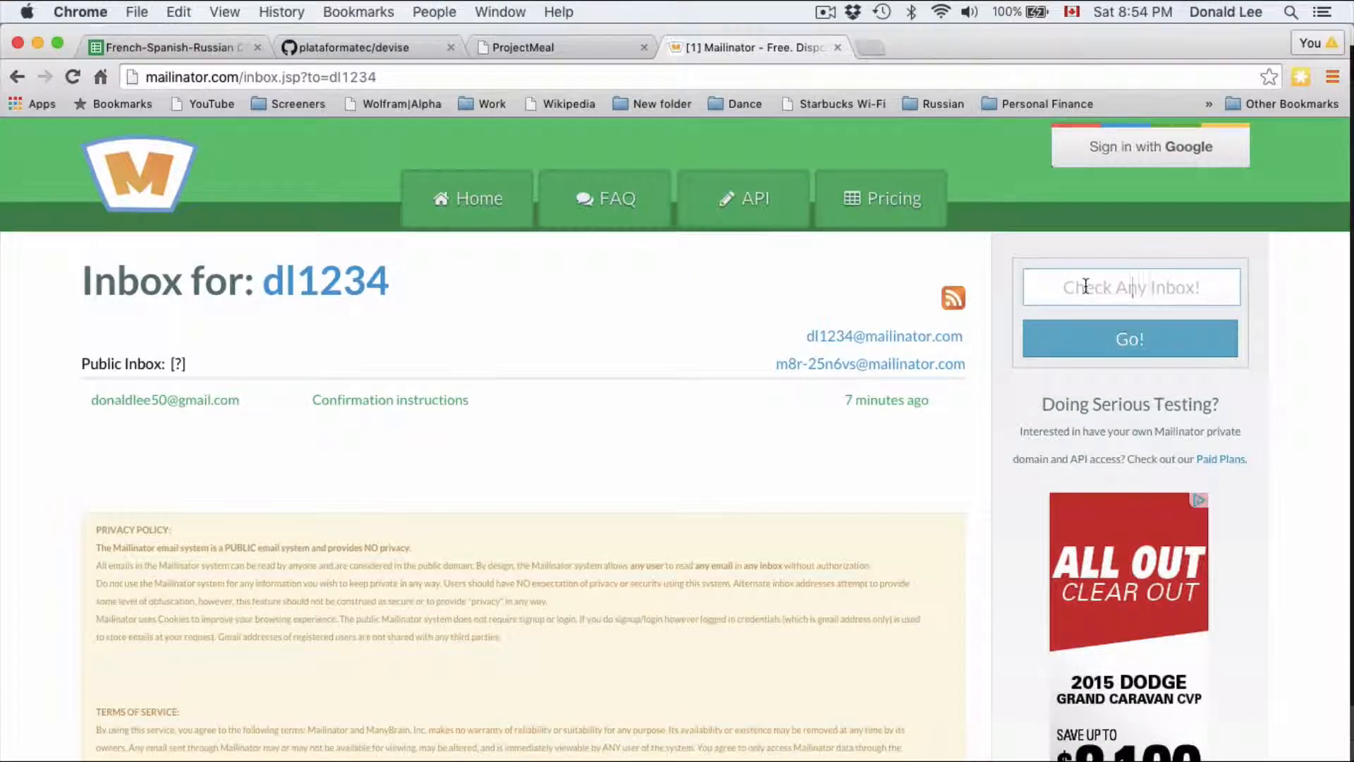
pyautogui.write('dd1234')
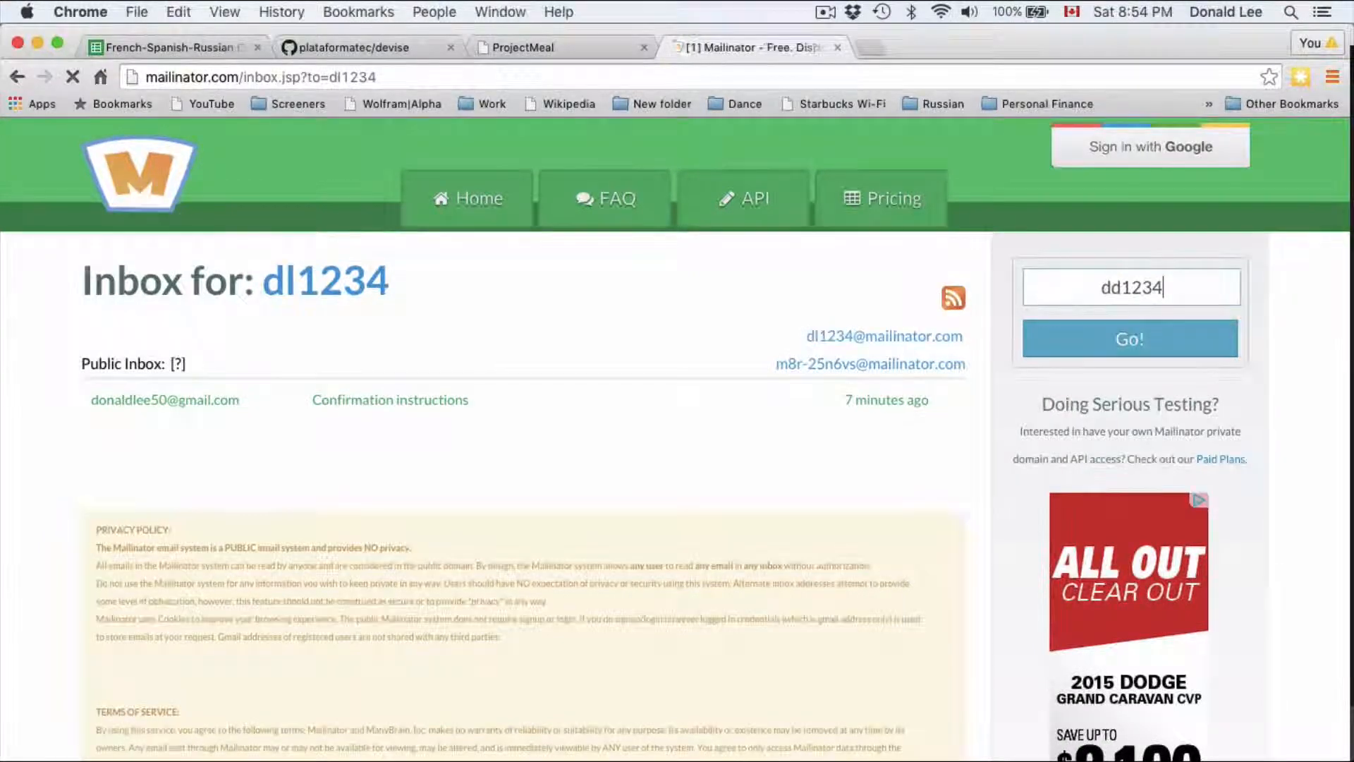
pyautogui.click(1129, 338)
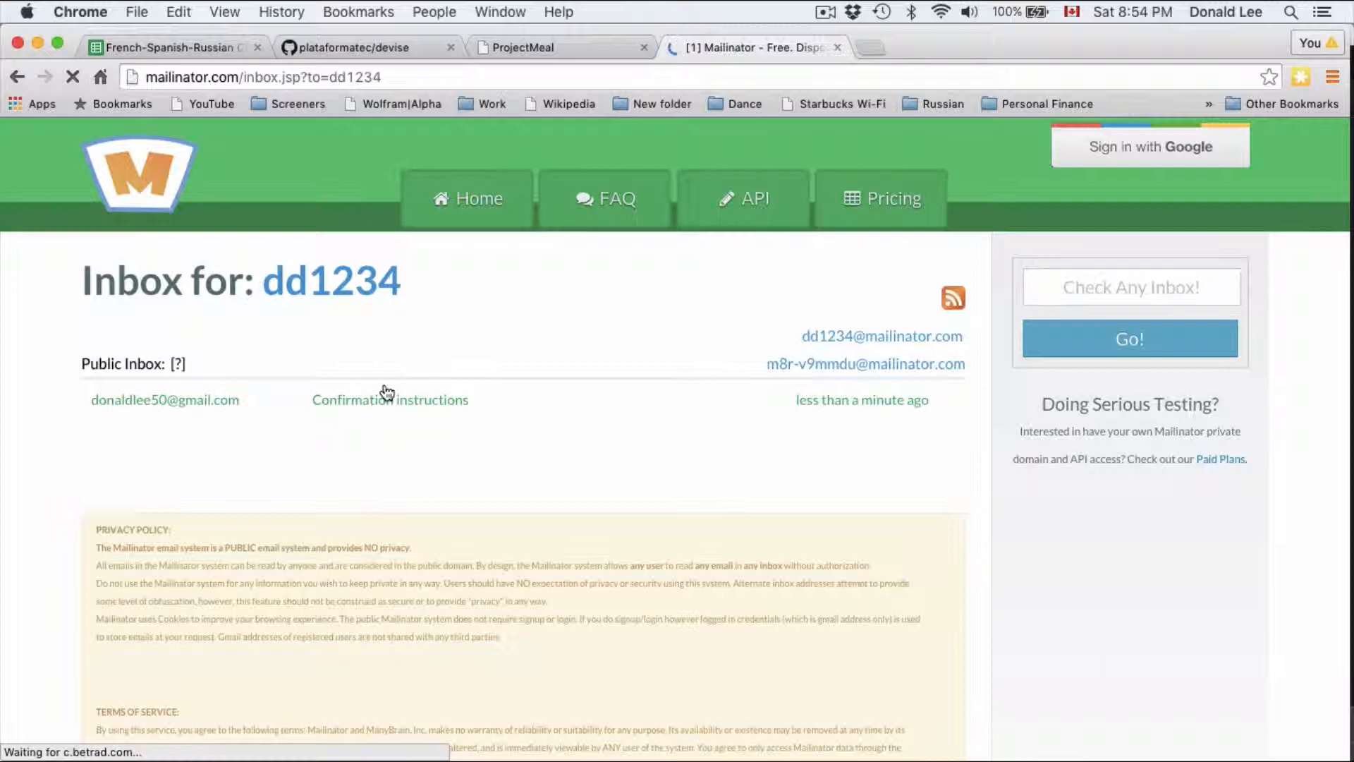
pyautogui.click(390, 399)
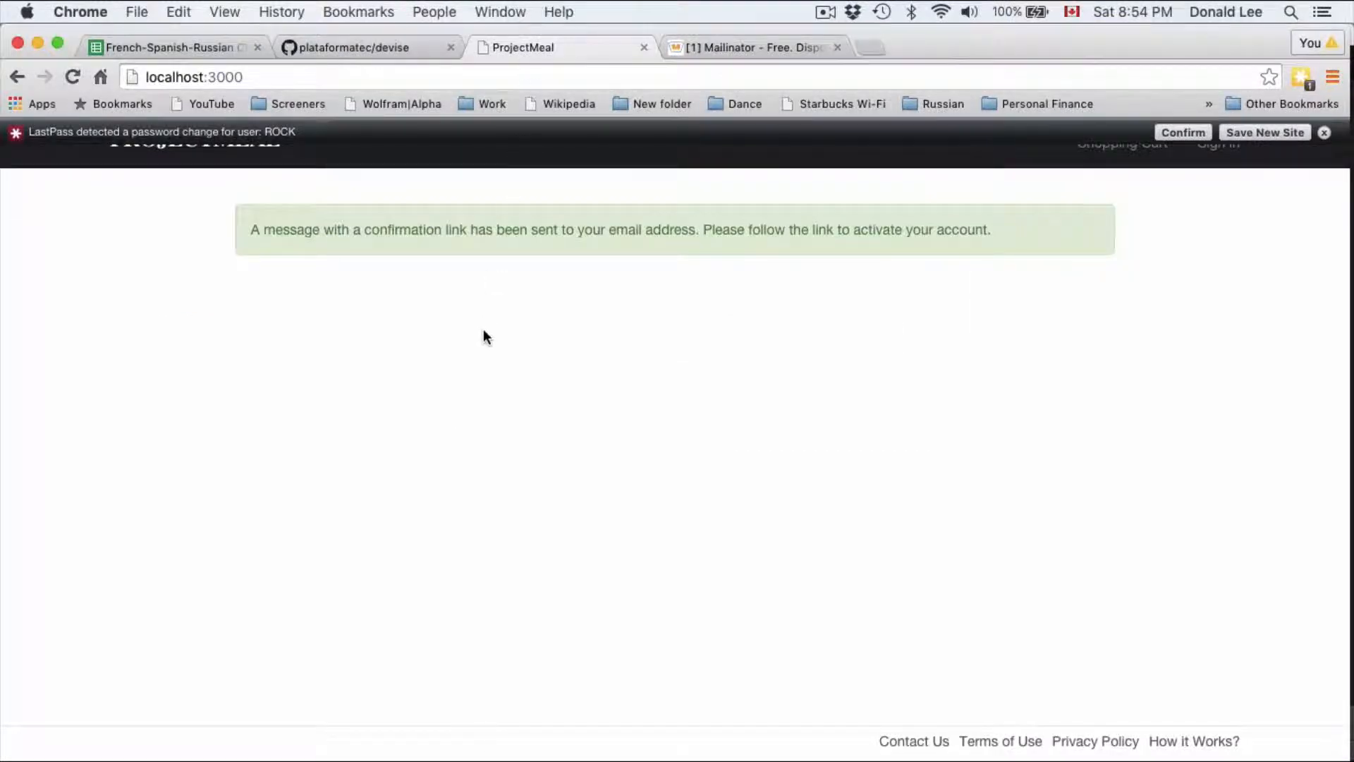
pyautogui.moveTo(1321, 209)
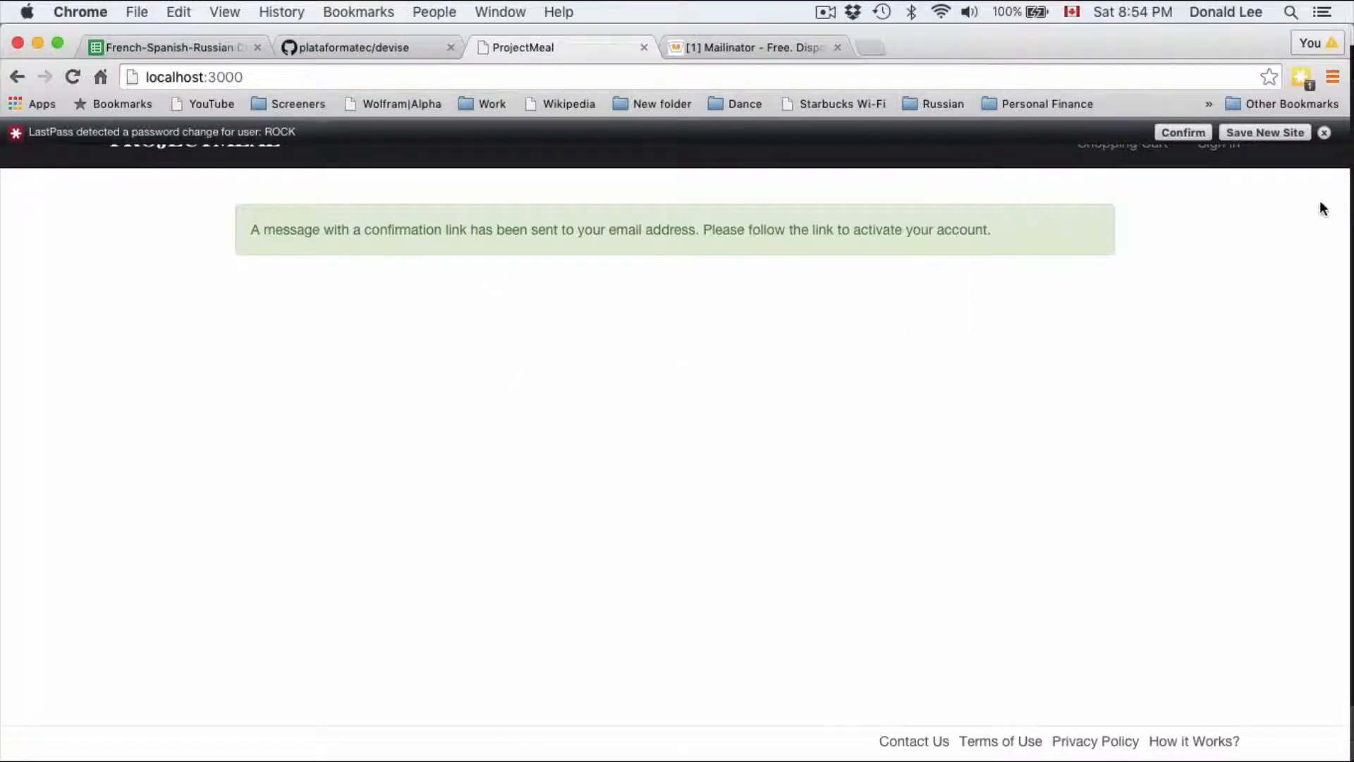
pyautogui.click(1218, 143)
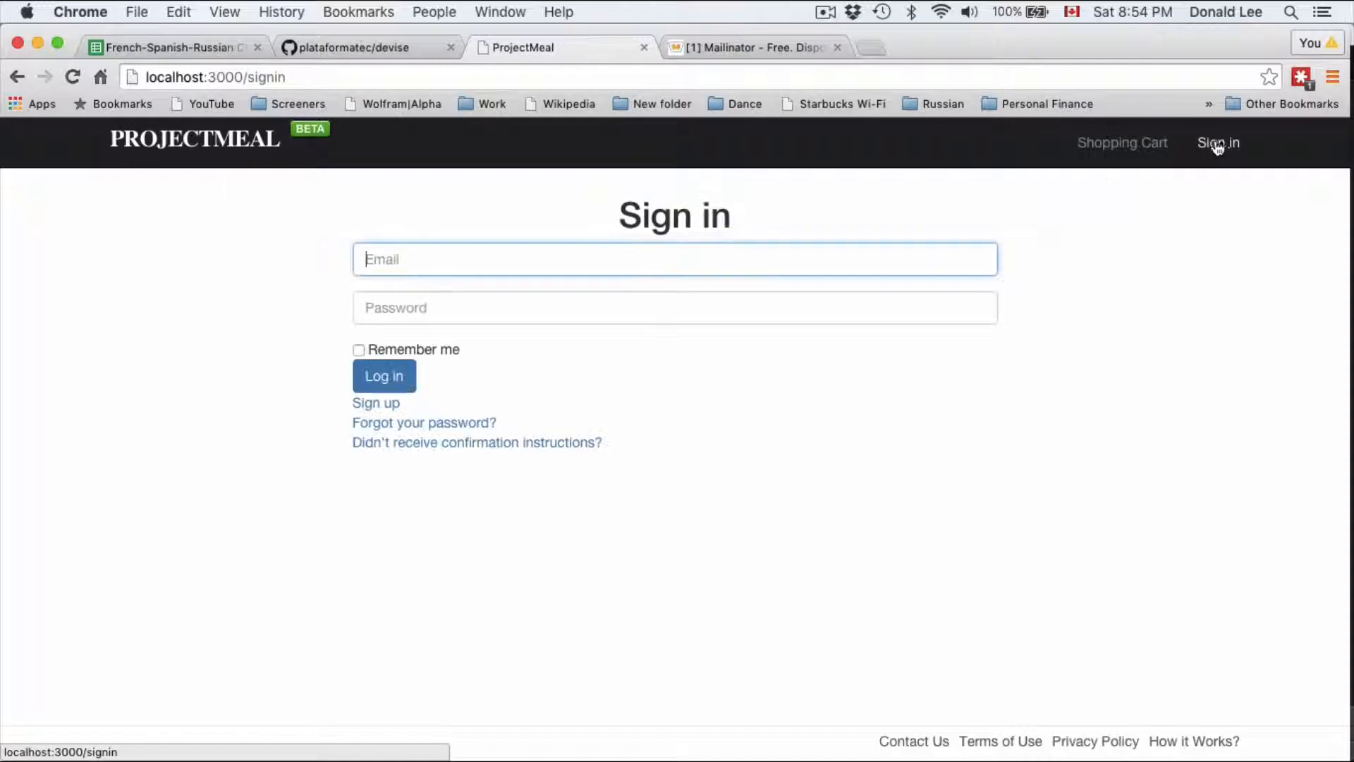
pyautogui.moveTo(423, 422)
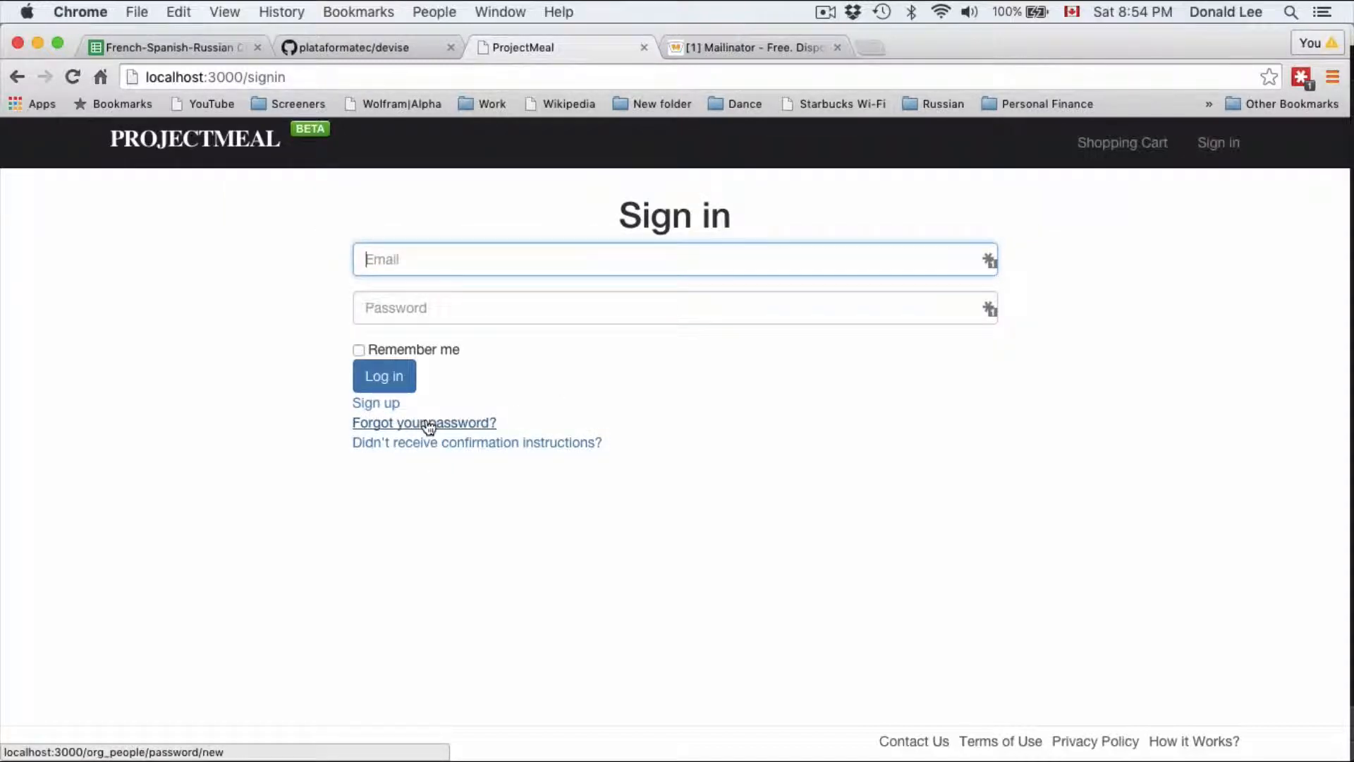
pyautogui.click(423, 422)
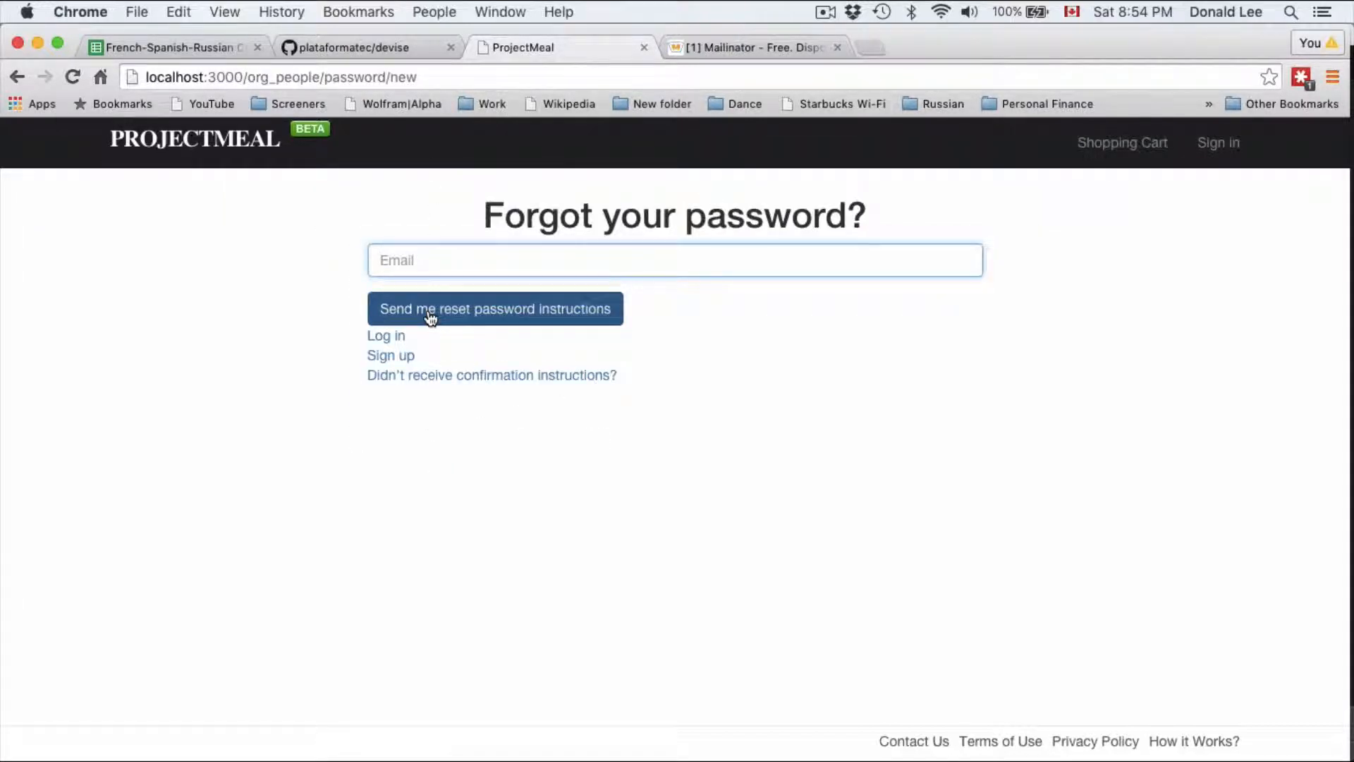
pyautogui.click(385, 335)
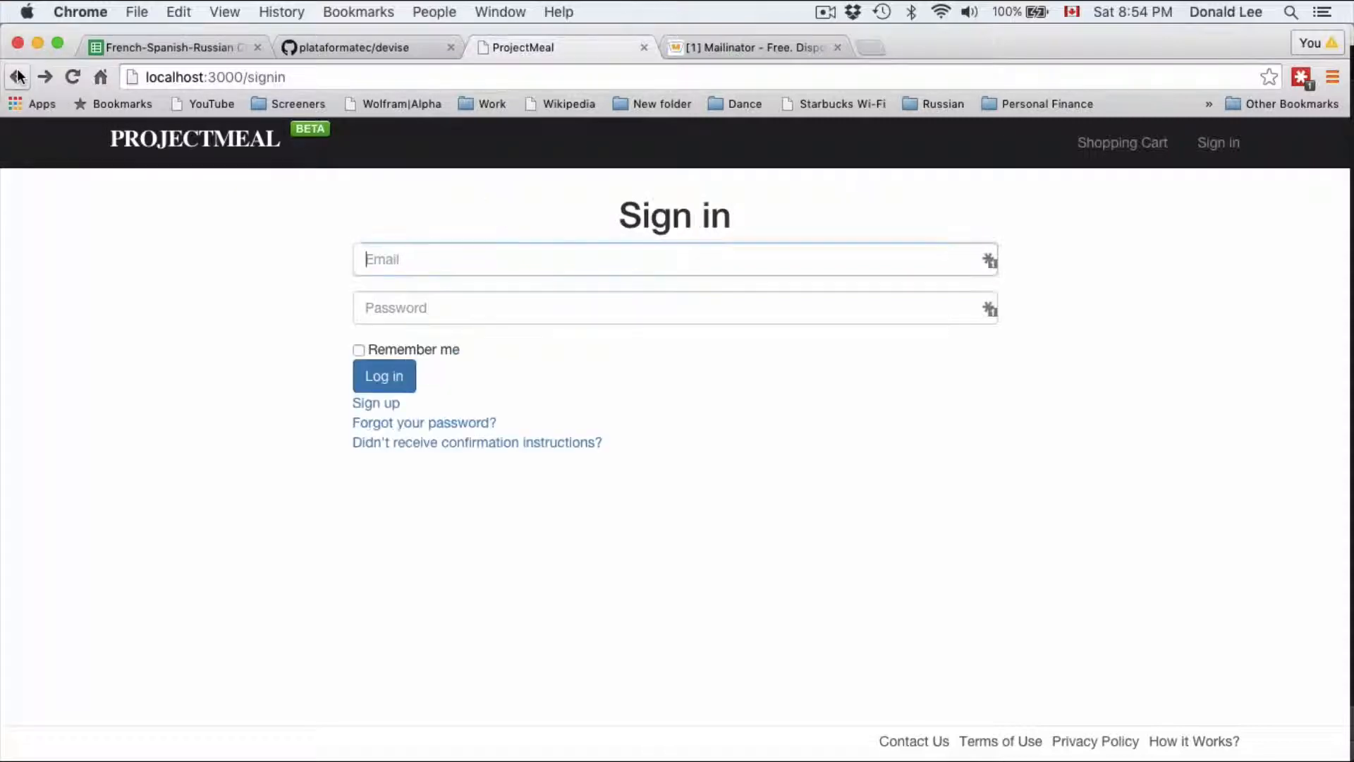
pyautogui.click(477, 443)
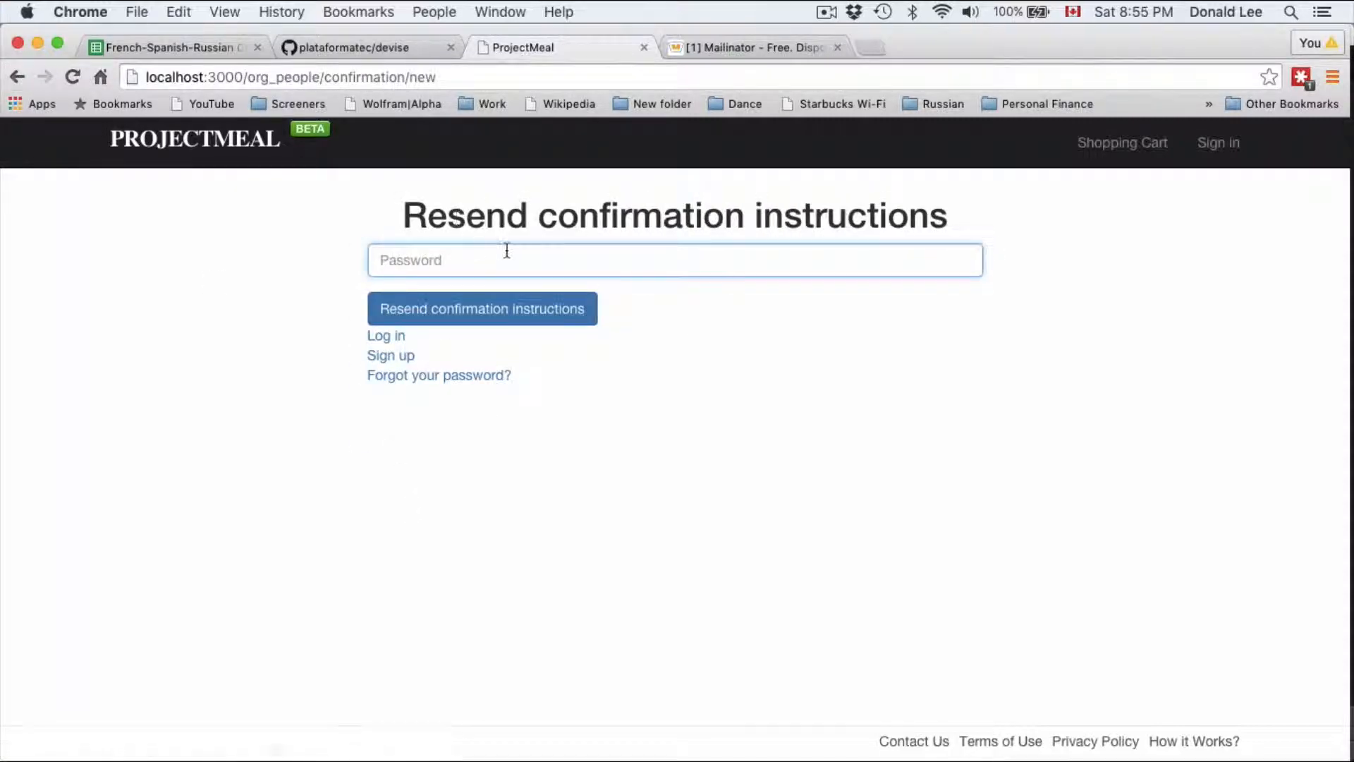
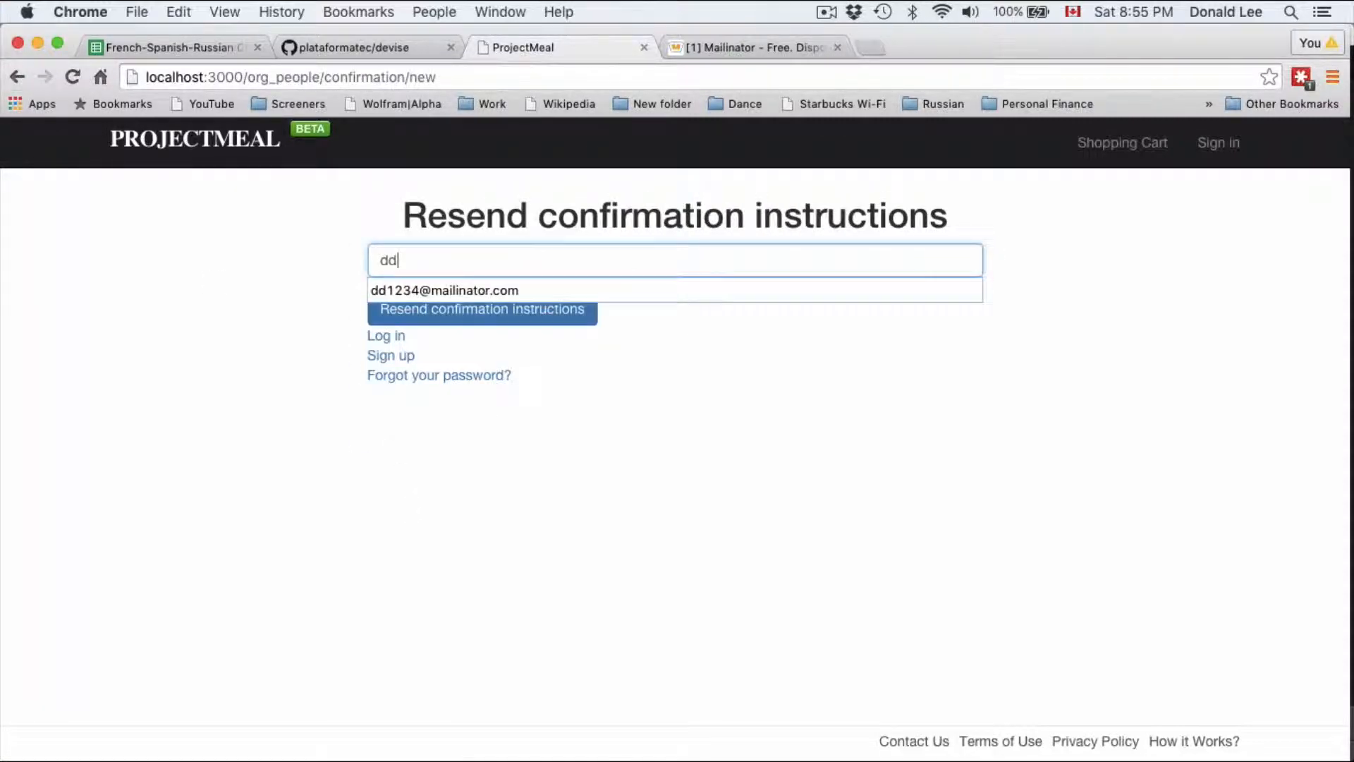
pyautogui.click(444, 290)
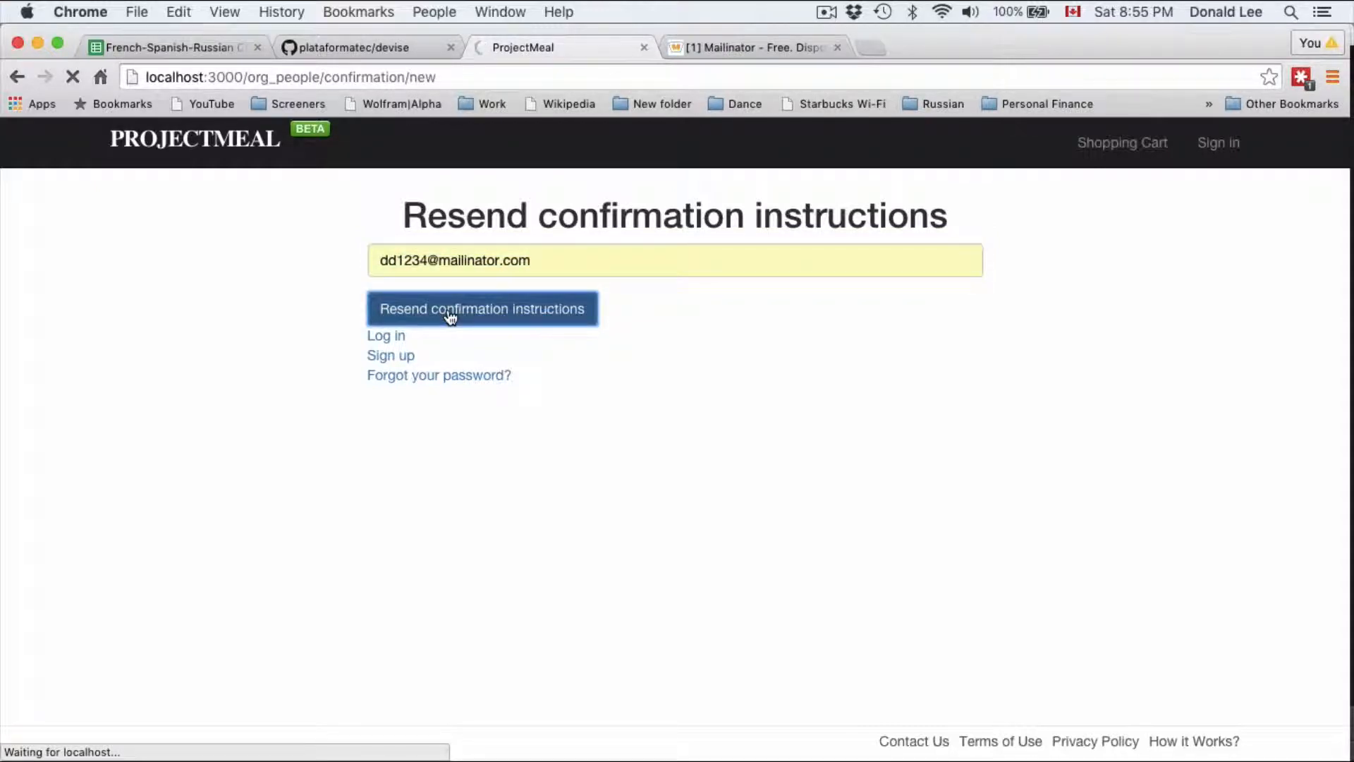
pyautogui.click(482, 308)
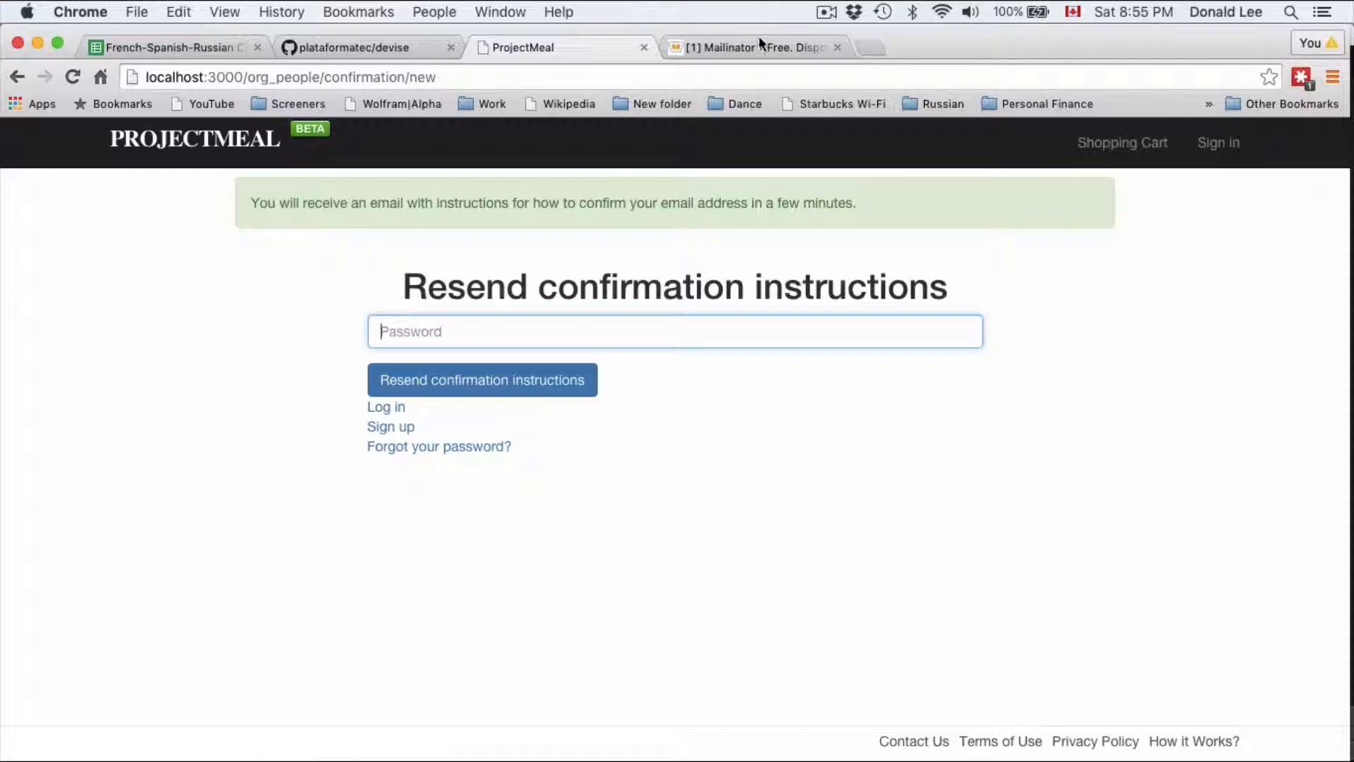
pyautogui.click(747, 47)
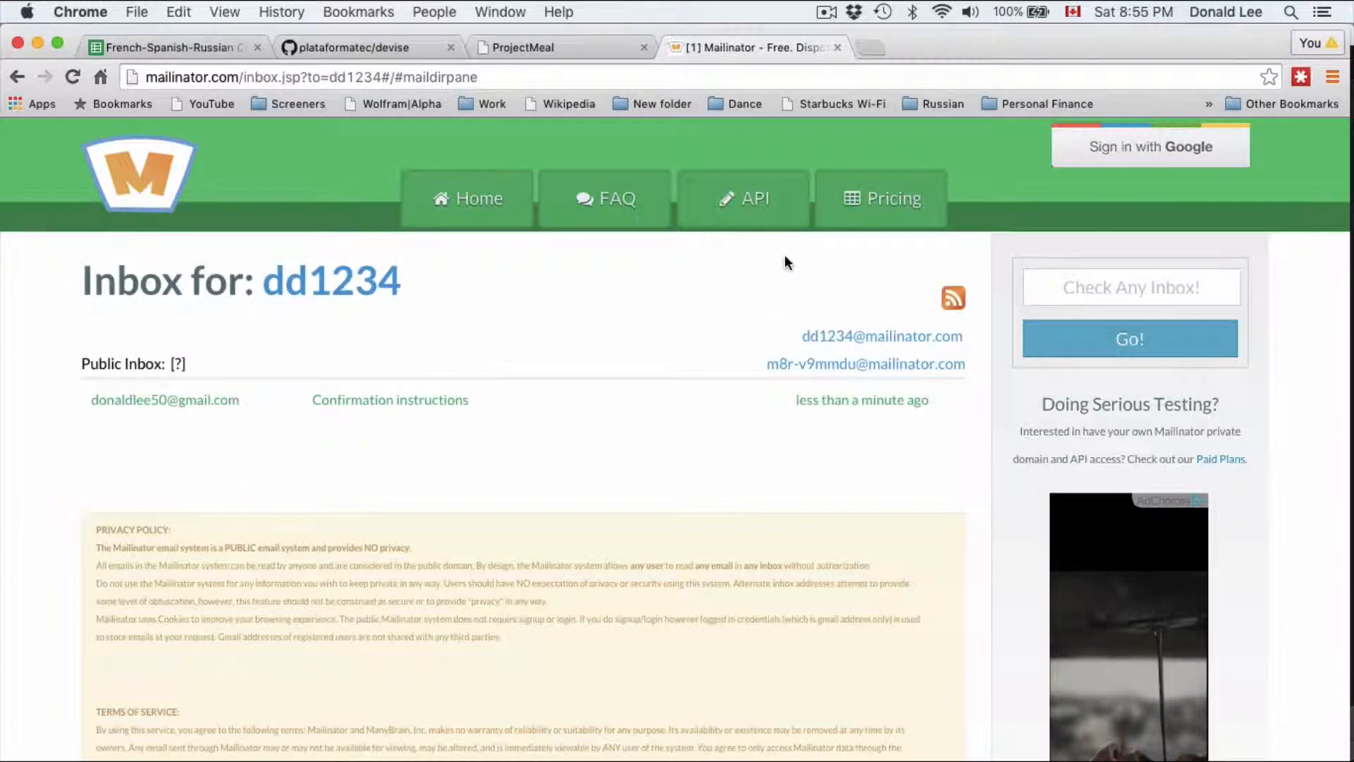
# Open the newest dd1234 Confirmation instructions email and follow Confirm my account.
pyautogui.write('dd')
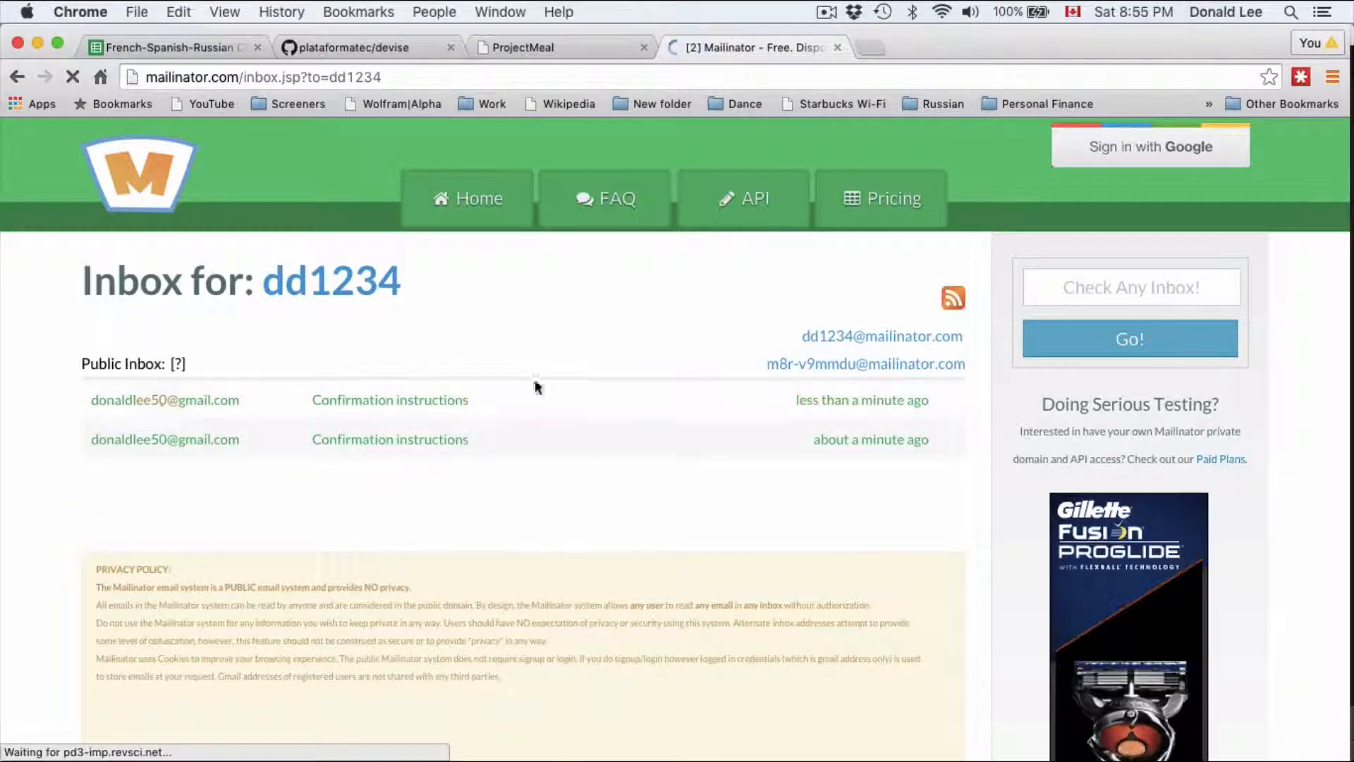
pyautogui.moveTo(296, 462)
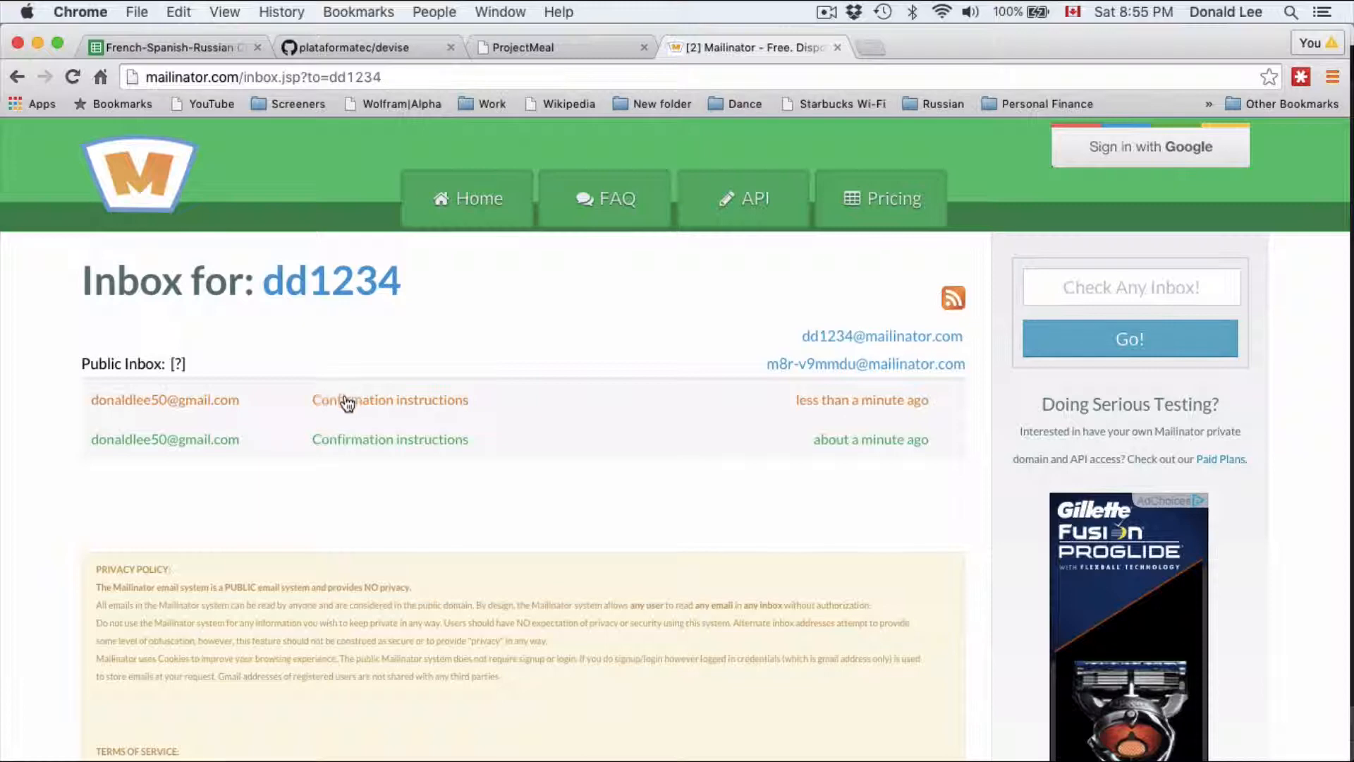
pyautogui.click(390, 399)
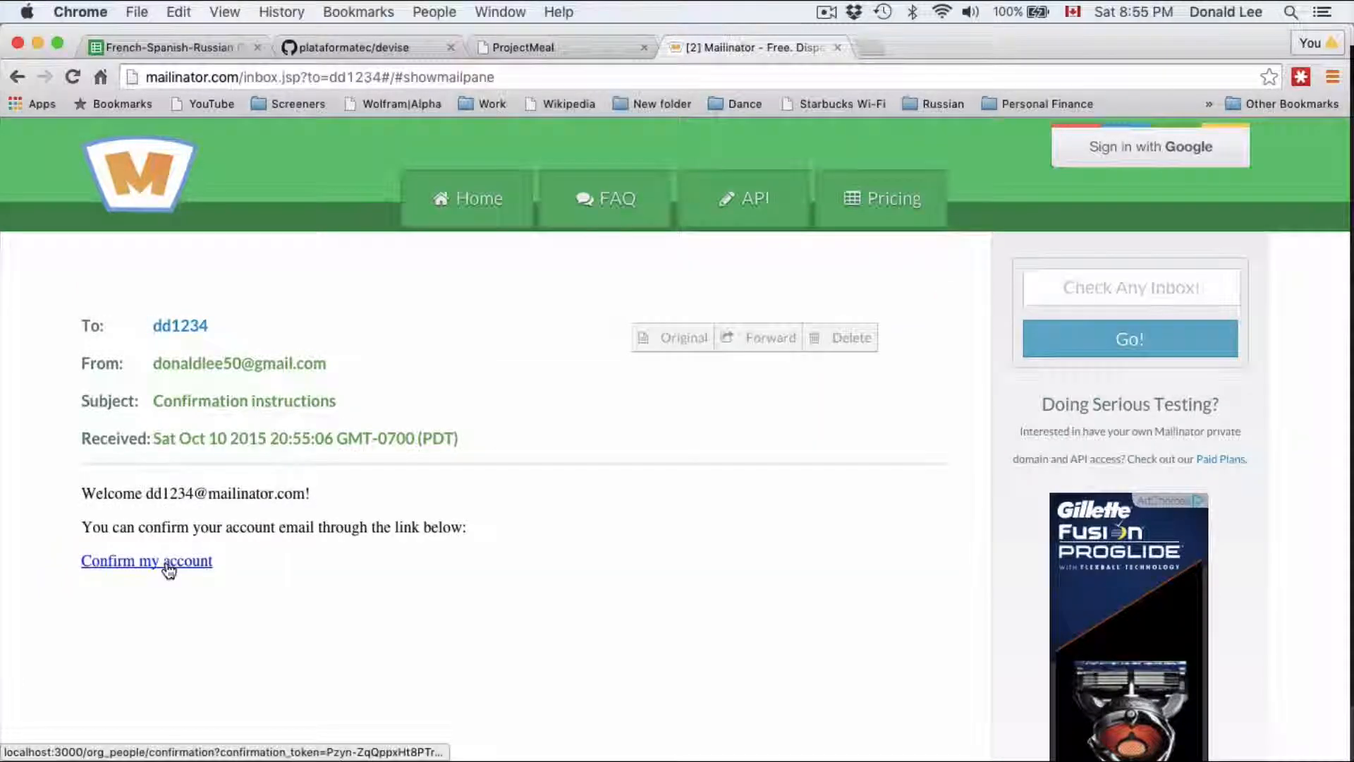
pyautogui.click(146, 561)
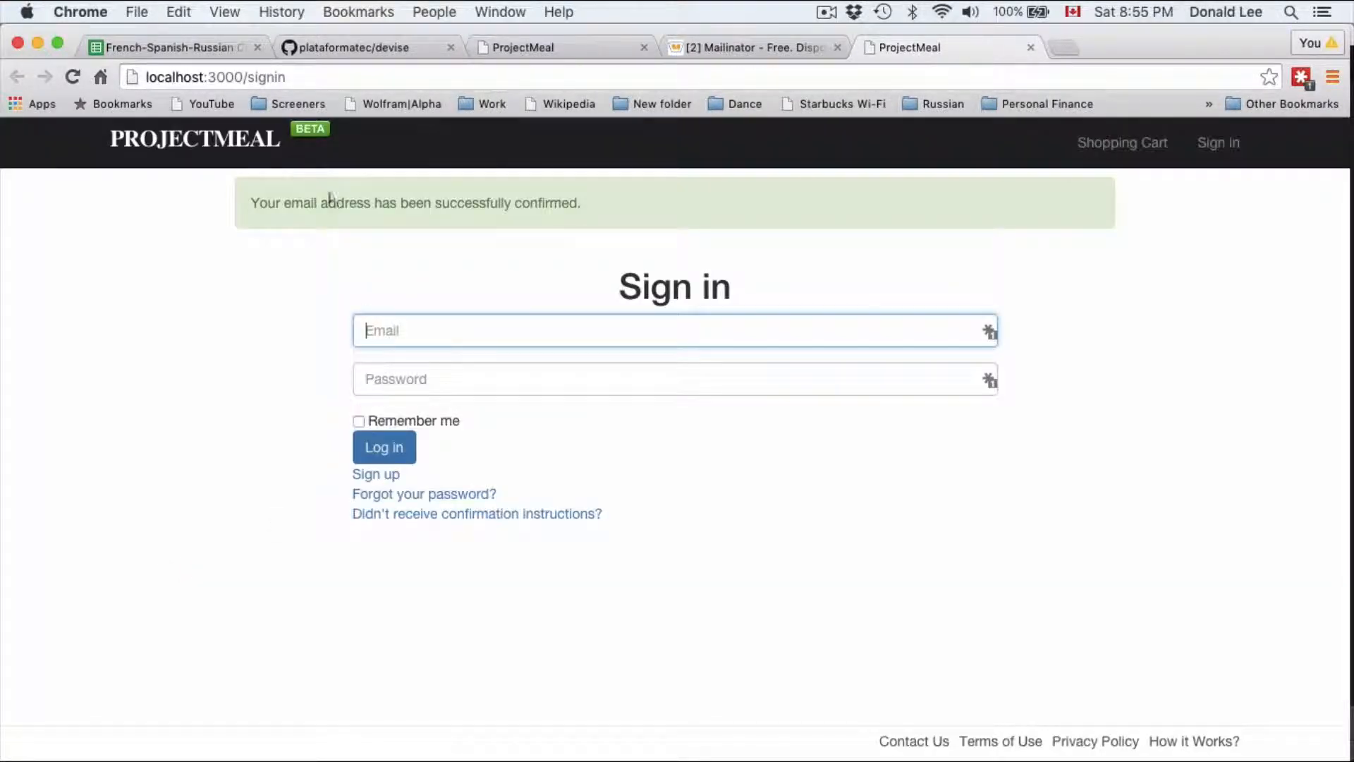
pyautogui.moveTo(424, 261)
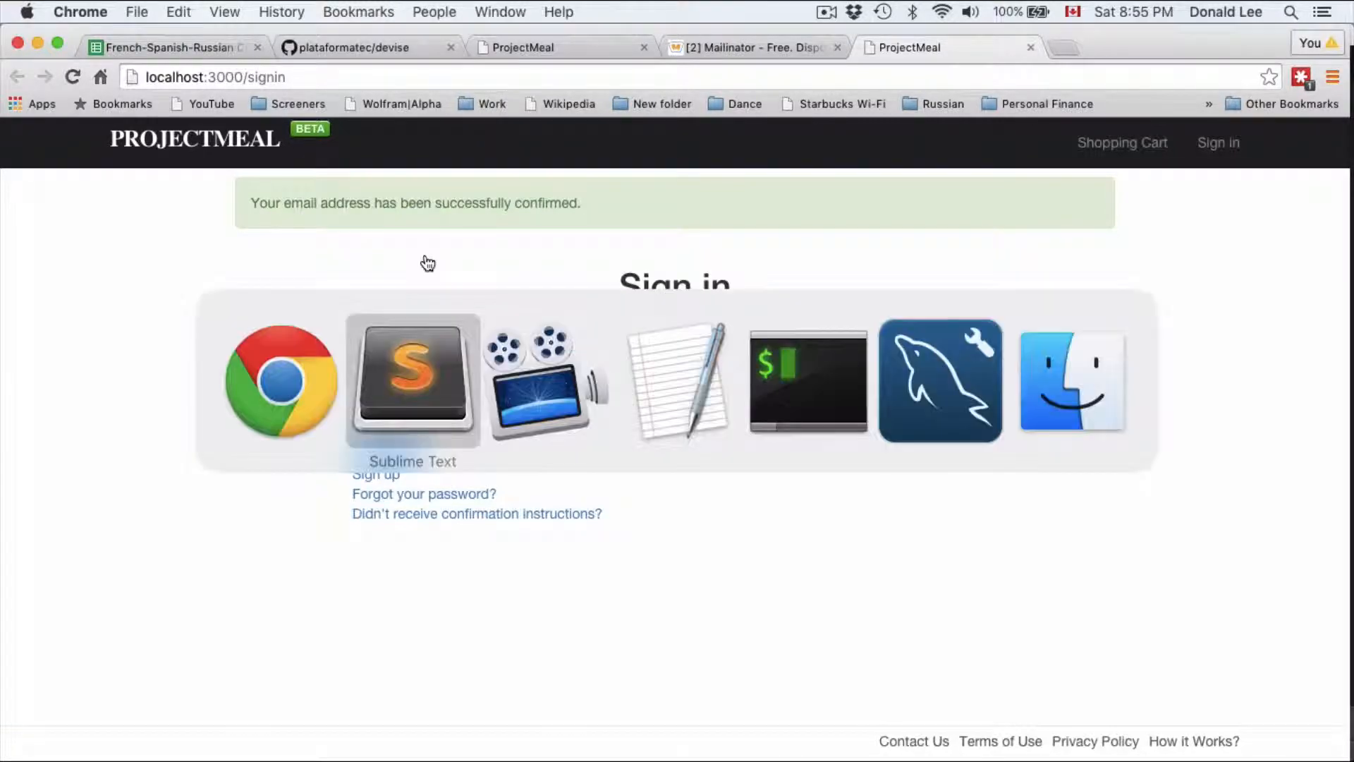
pyautogui.click(939, 380)
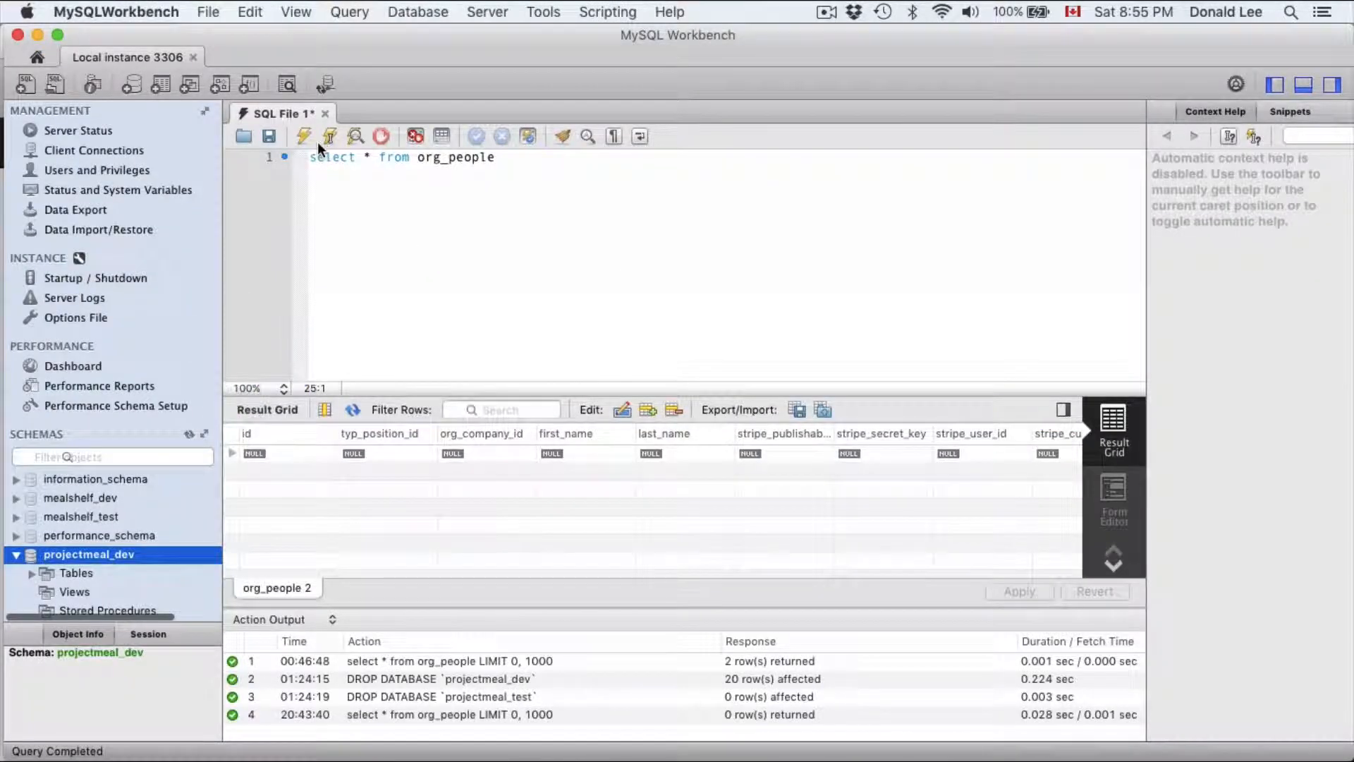
pyautogui.click(303, 136)
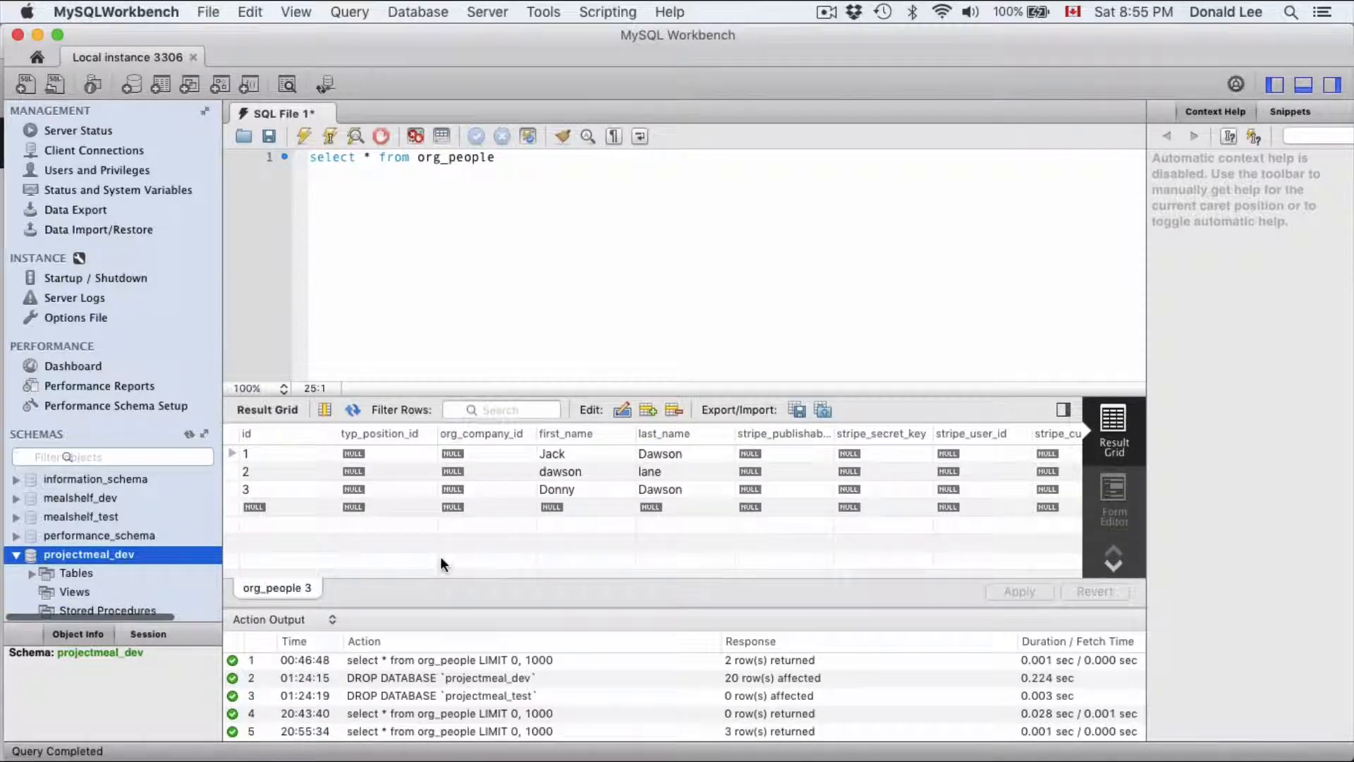
pyautogui.moveTo(509, 494)
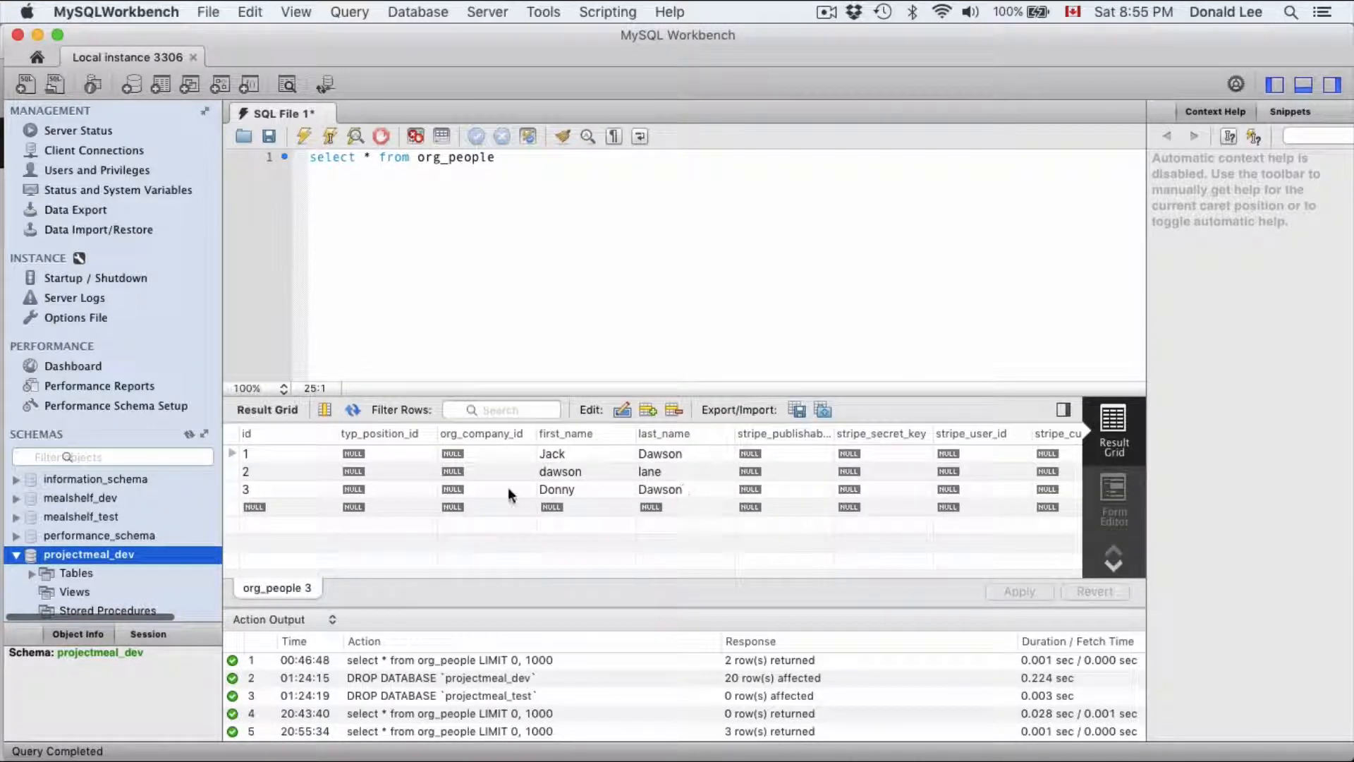
pyautogui.hscroll(3)
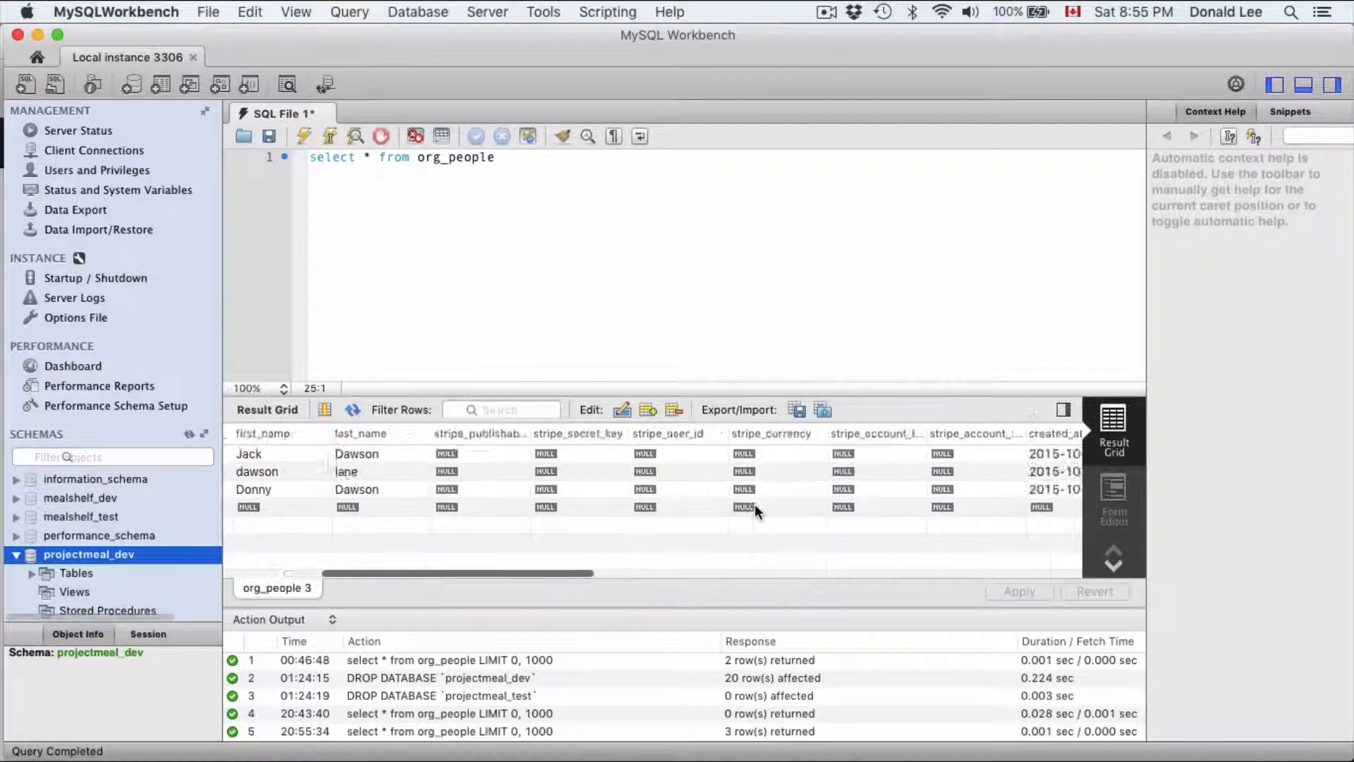
pyautogui.hscroll(3)
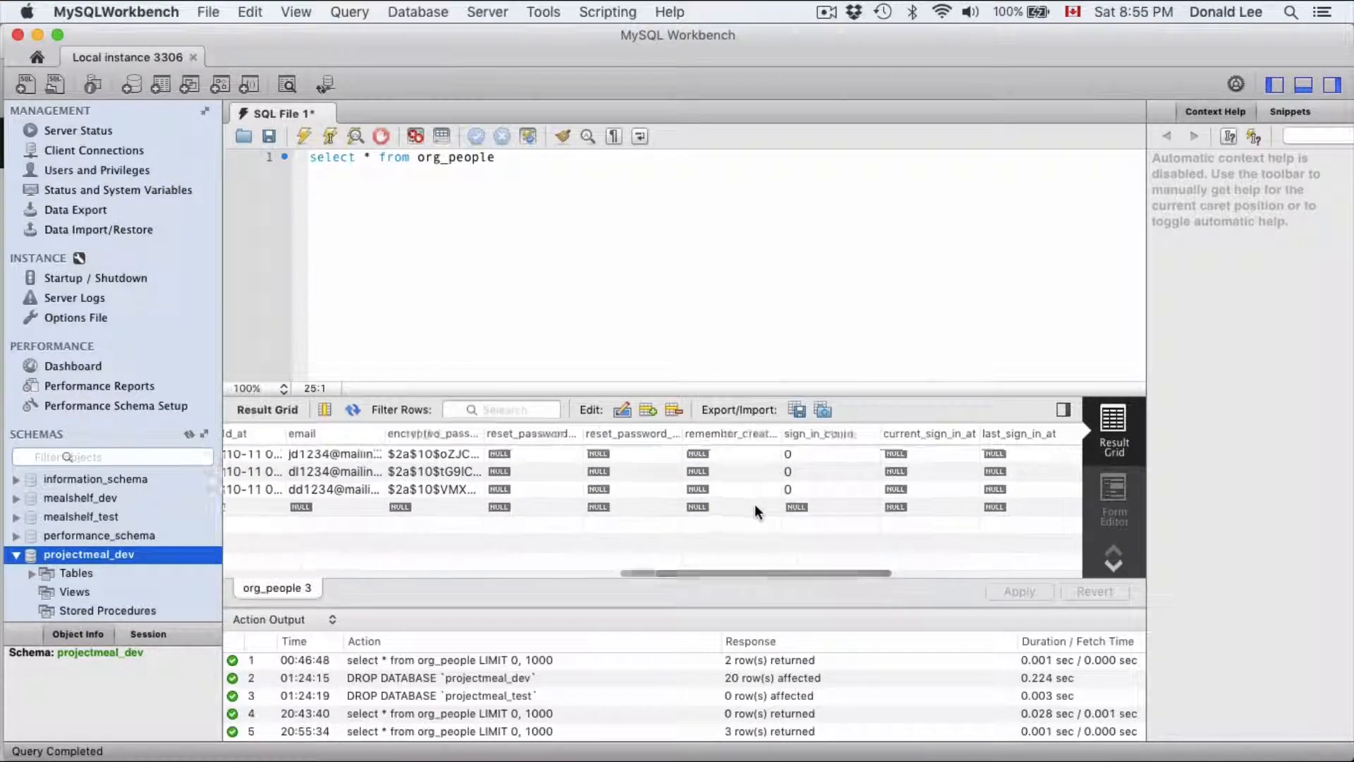
pyautogui.hscroll(-3)
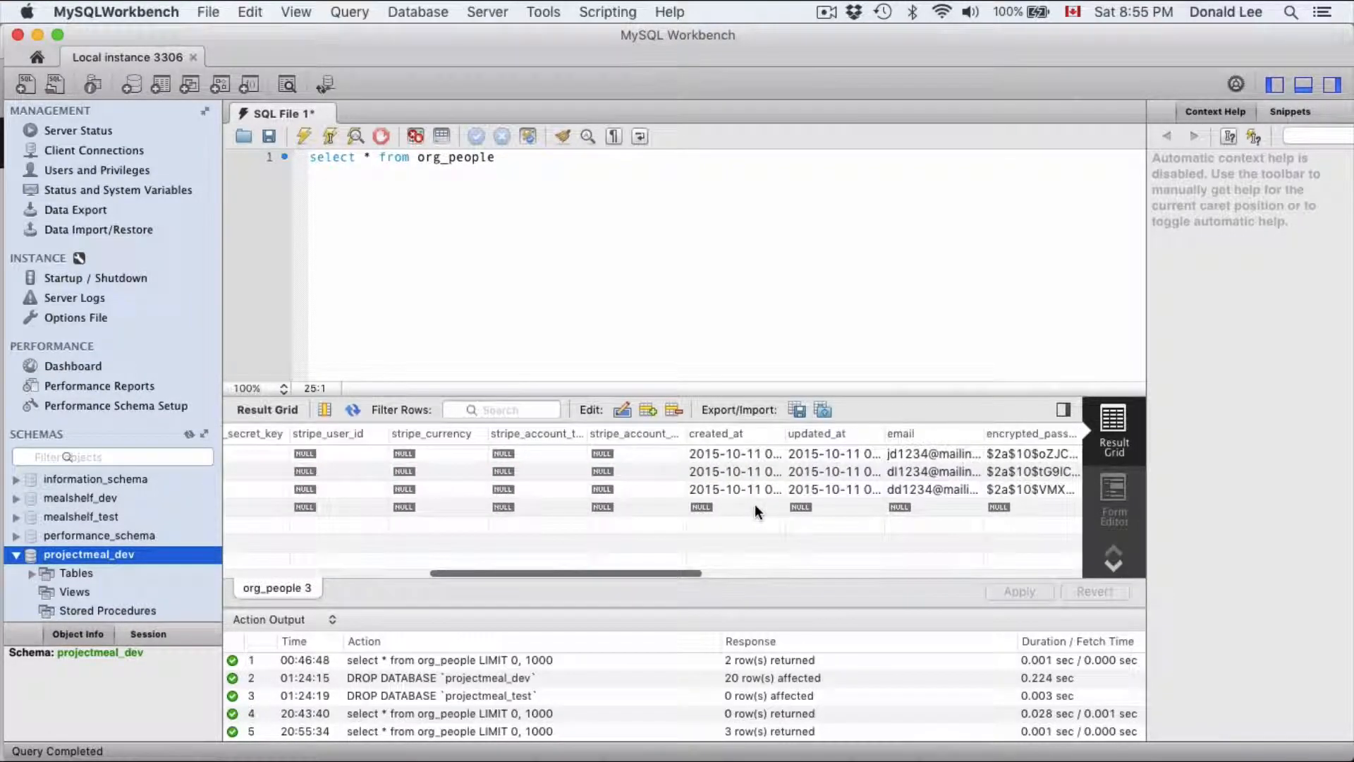